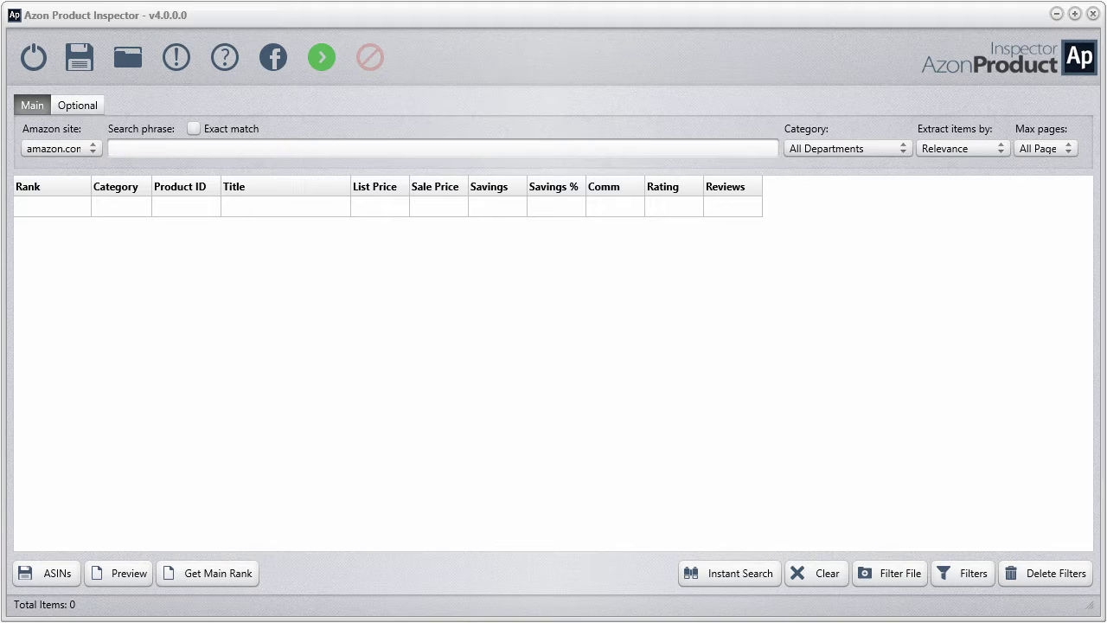
pyautogui.moveTo(764, 420)
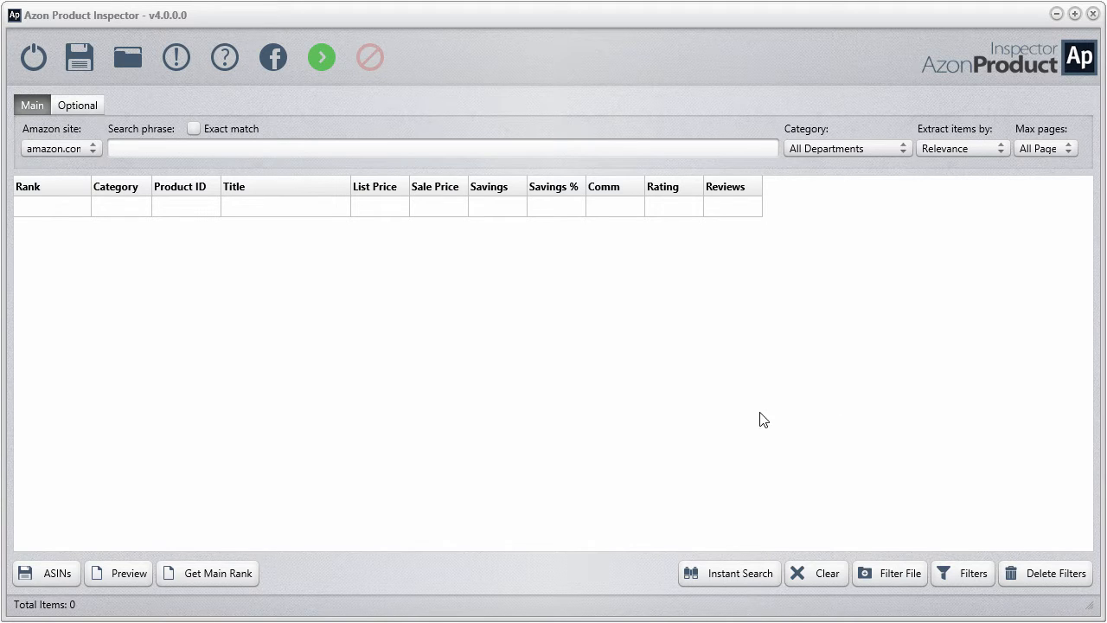
pyautogui.moveTo(700, 111)
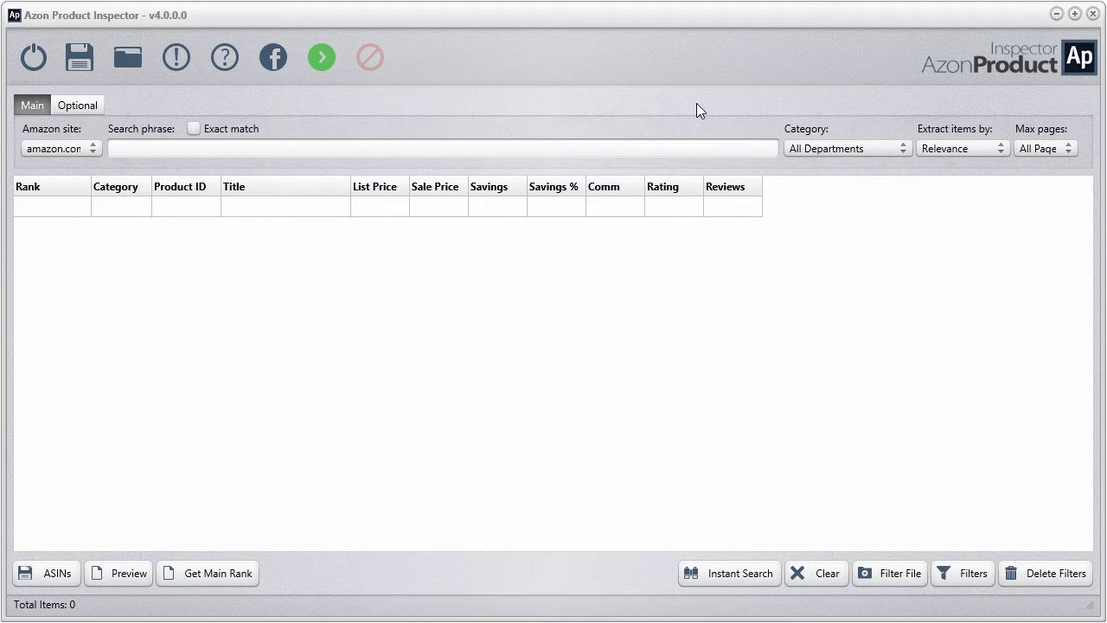
pyautogui.moveTo(147, 111)
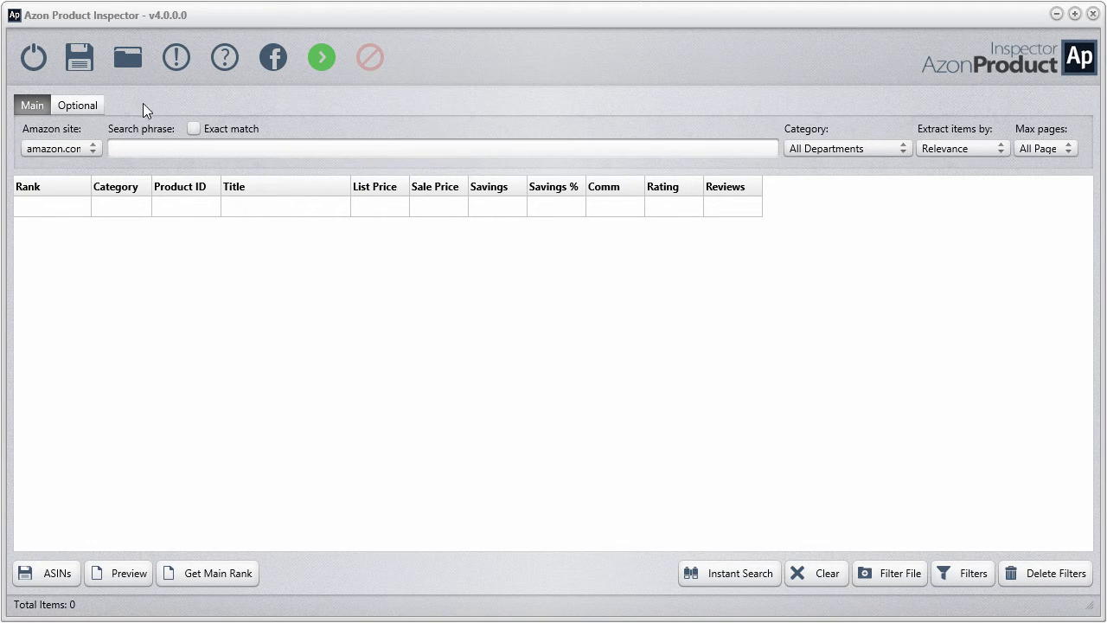
pyautogui.moveTo(449, 291)
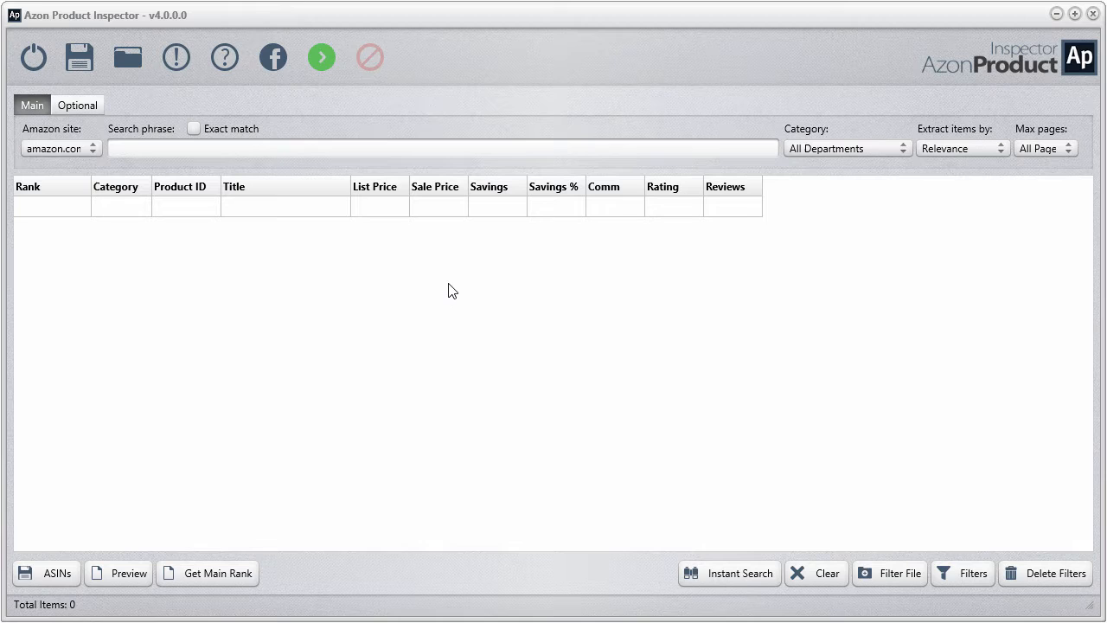
pyautogui.moveTo(540, 392)
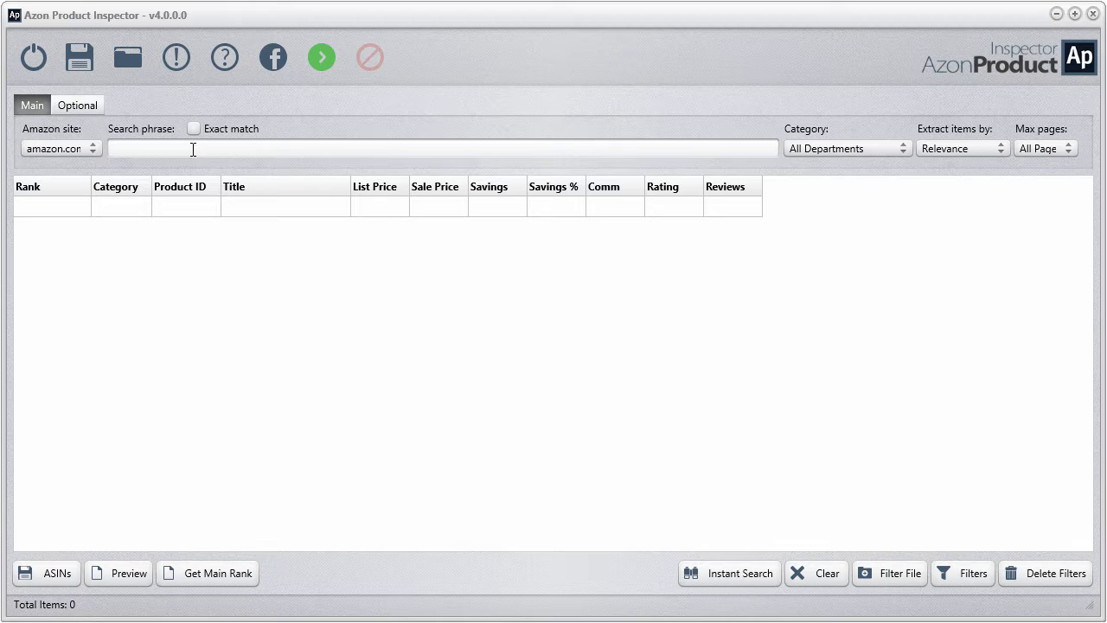
pyautogui.moveTo(700, 578)
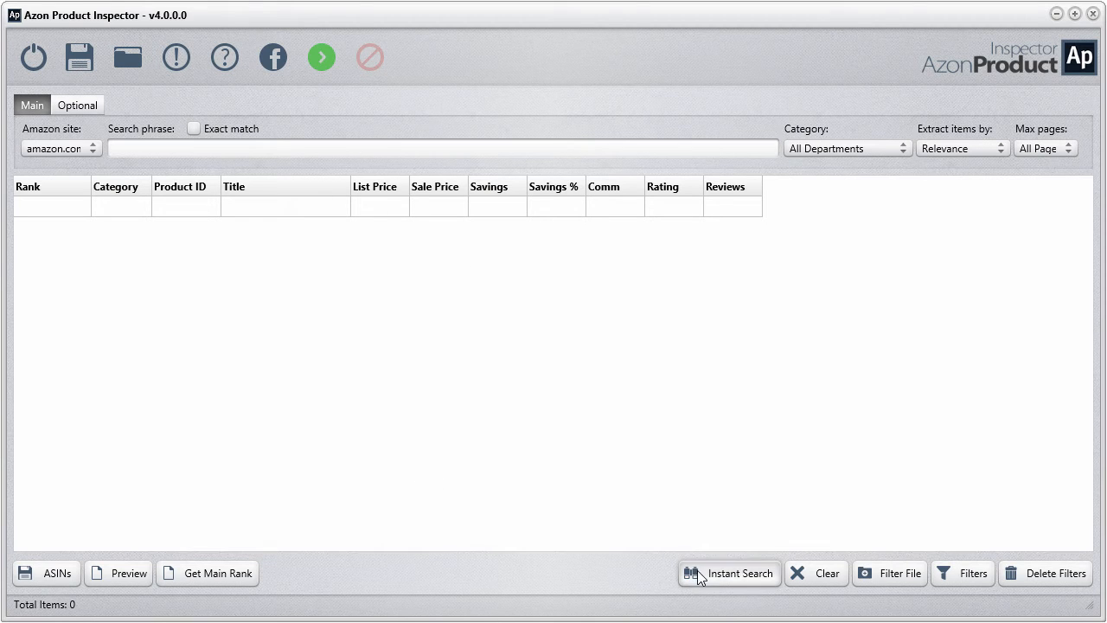
# Search for '3d tv' in the Electronics category, extracting items by Popularity.
pyautogui.click(730, 572)
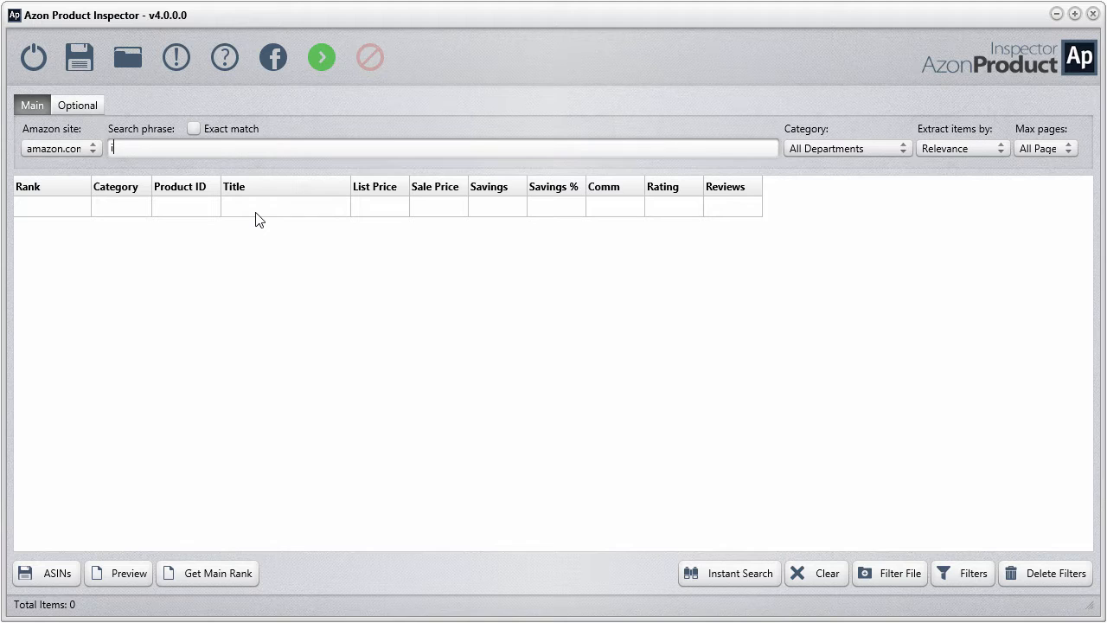
pyautogui.write('3d tv')
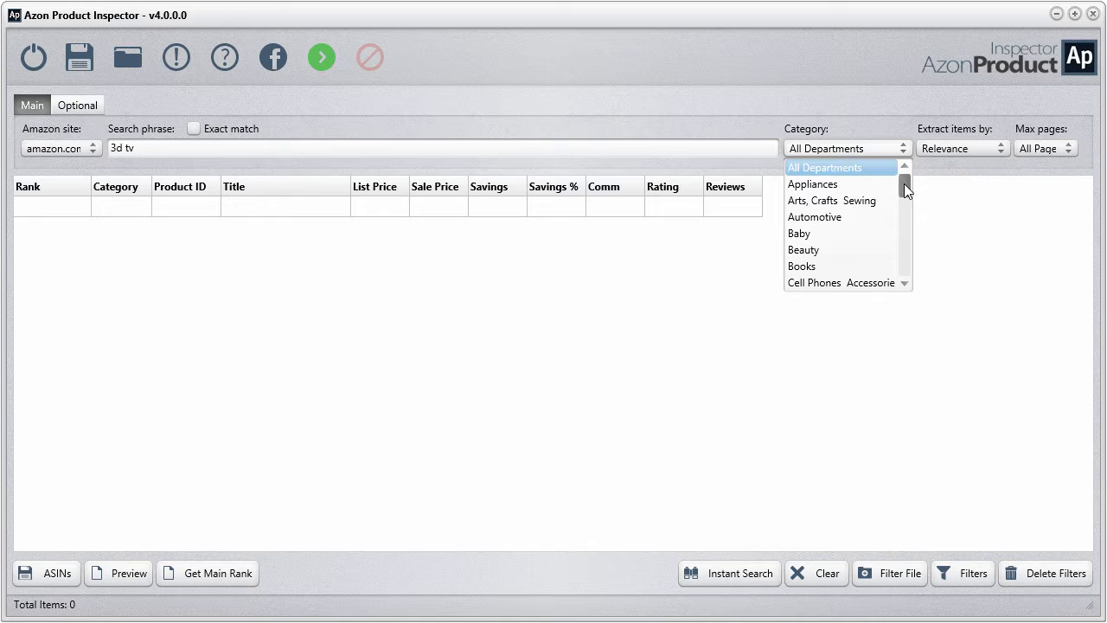
pyautogui.click(812, 147)
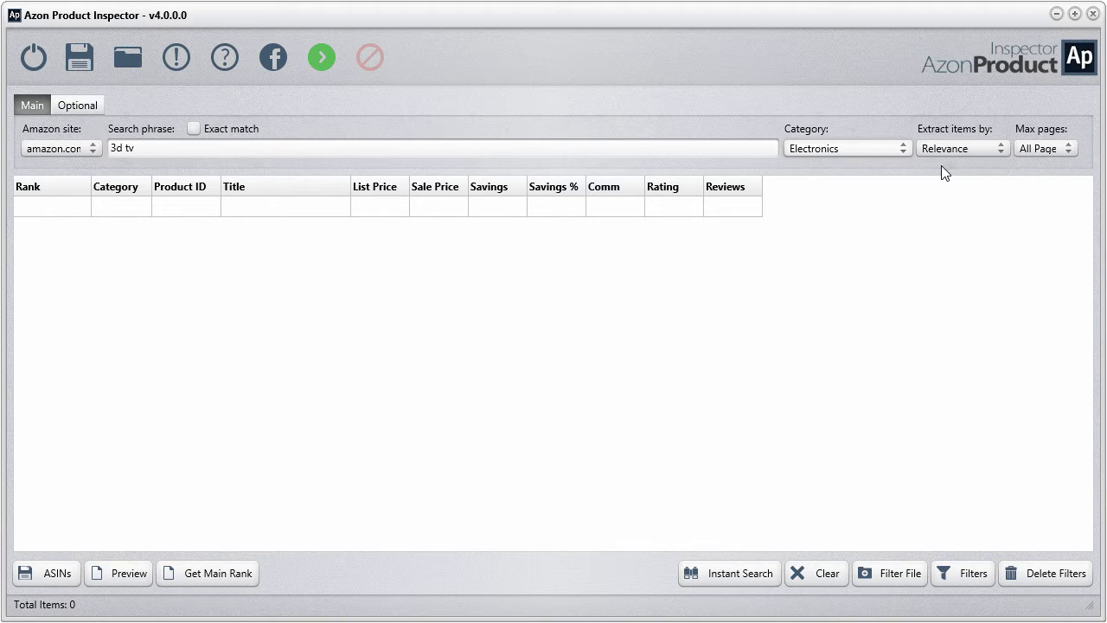
pyautogui.click(961, 149)
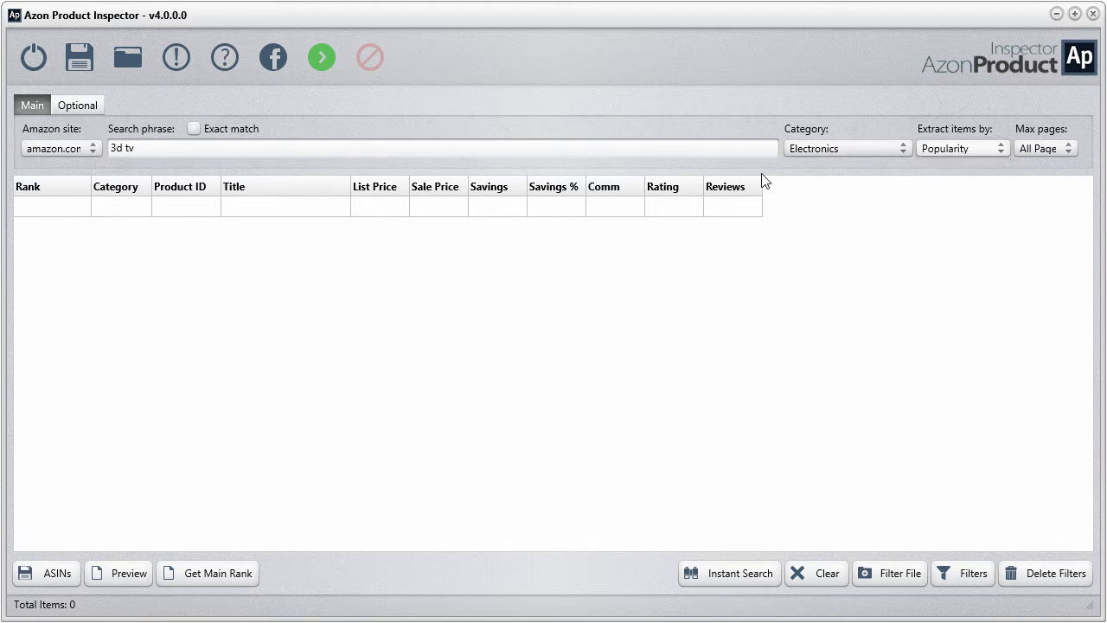
pyautogui.click(77, 105)
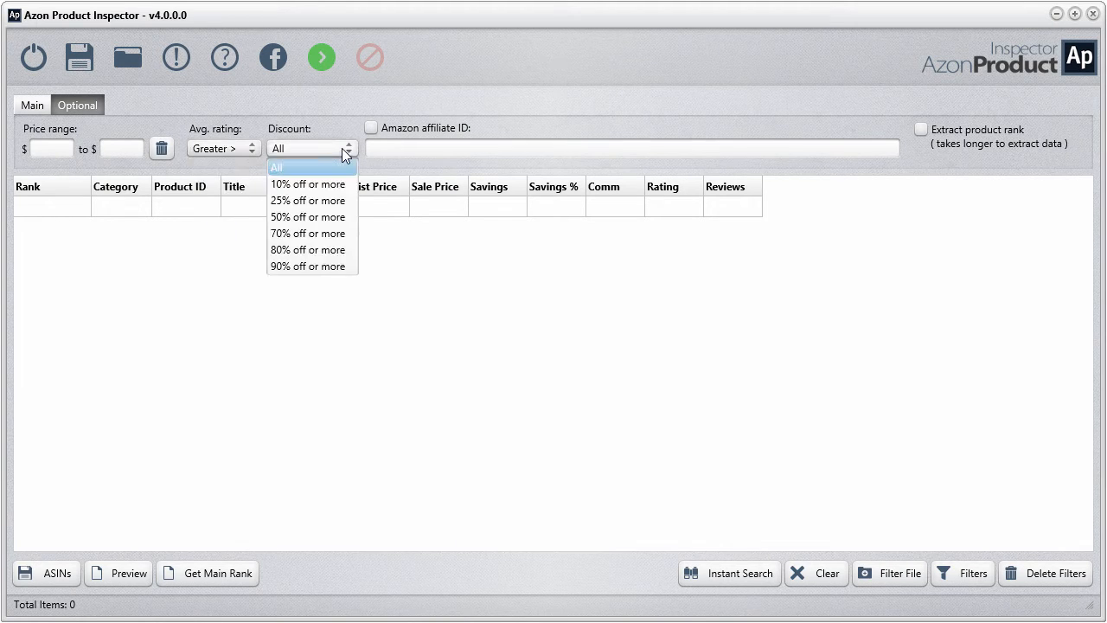
pyautogui.moveTo(325, 204)
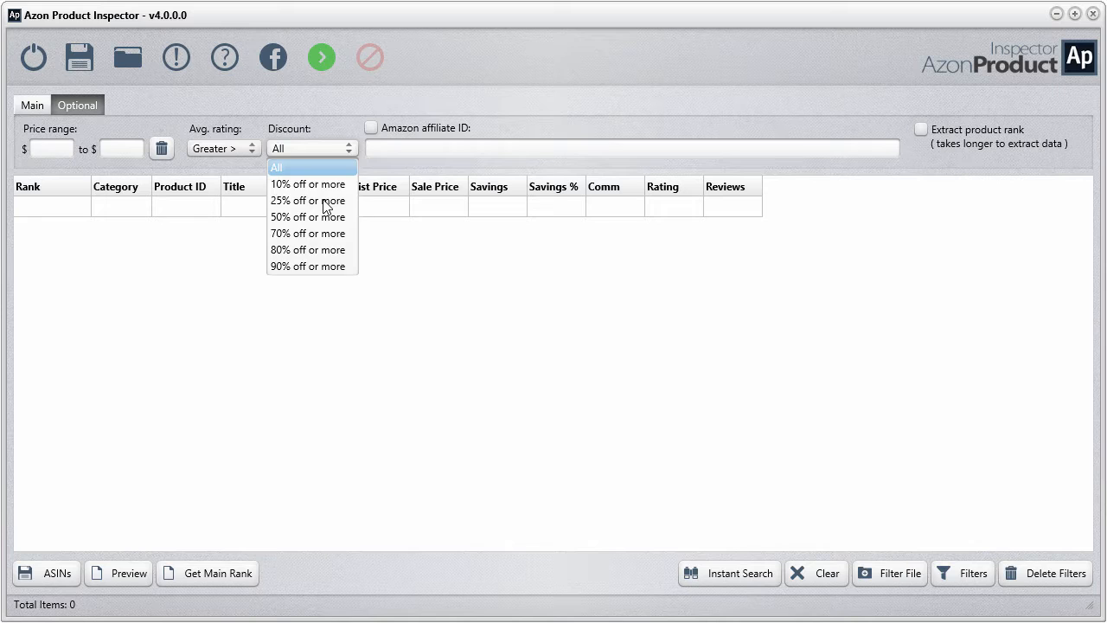
# Require a discount of 25% off or more and enter the Amazon affiliate ID.
pyautogui.click(307, 201)
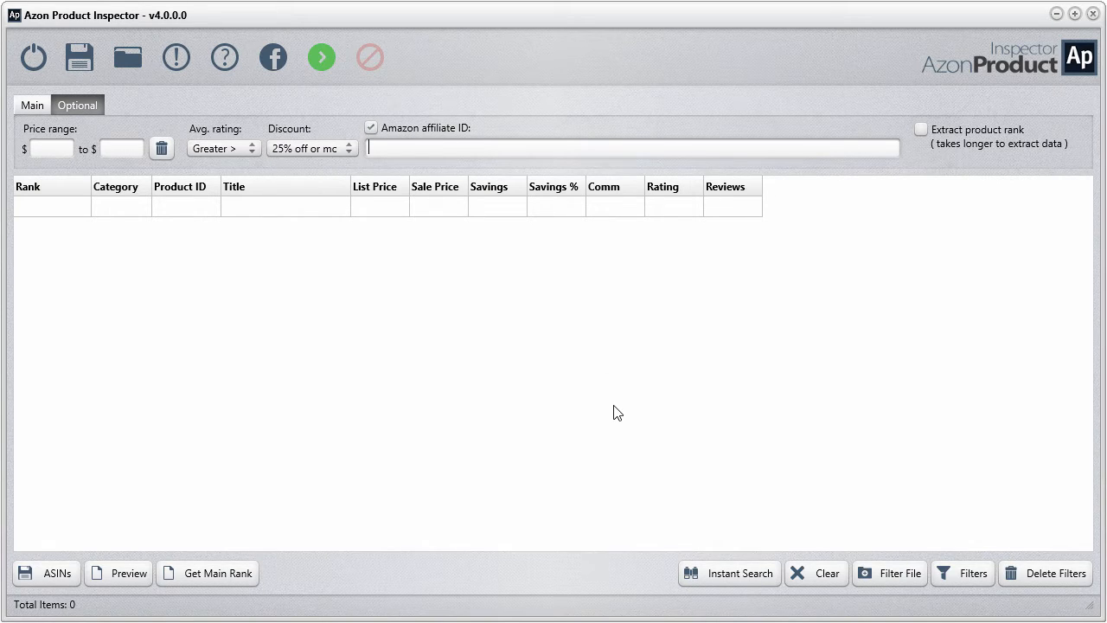
pyautogui.write('hotitemfinder-2')
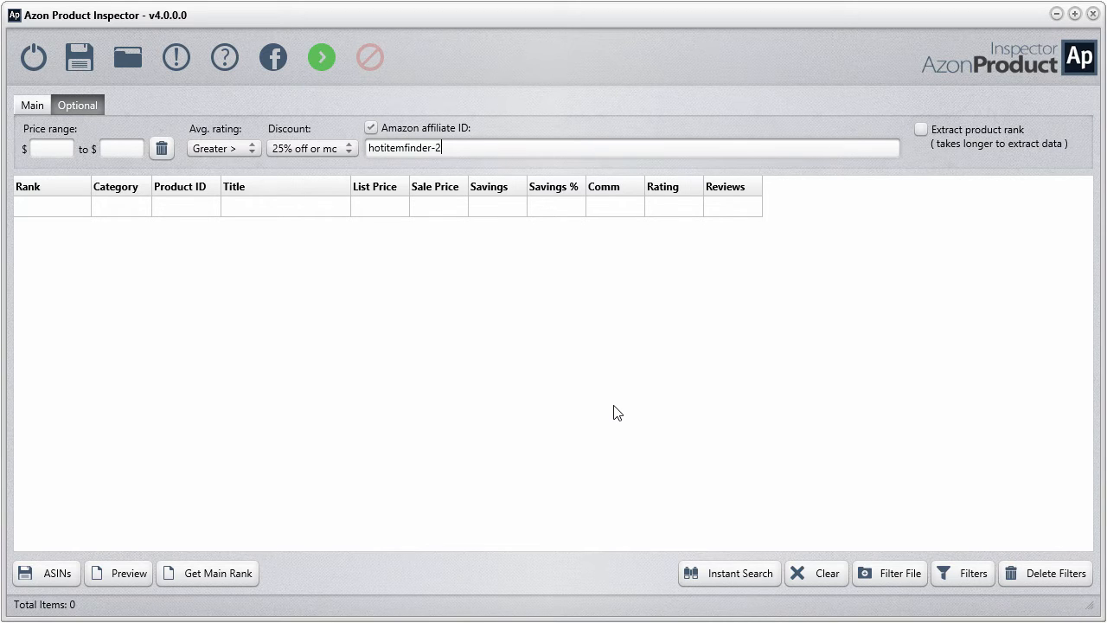
pyautogui.write('0')
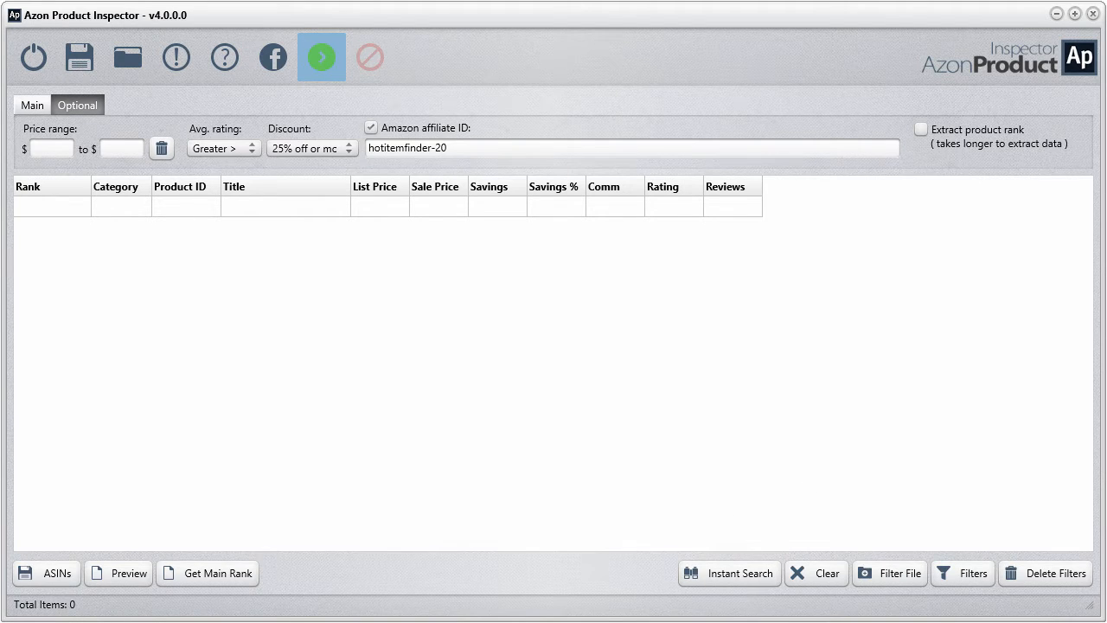
# Start extracting the 3d tv results and stop after 61 listings of 4,646 found.
pyautogui.click(321, 55)
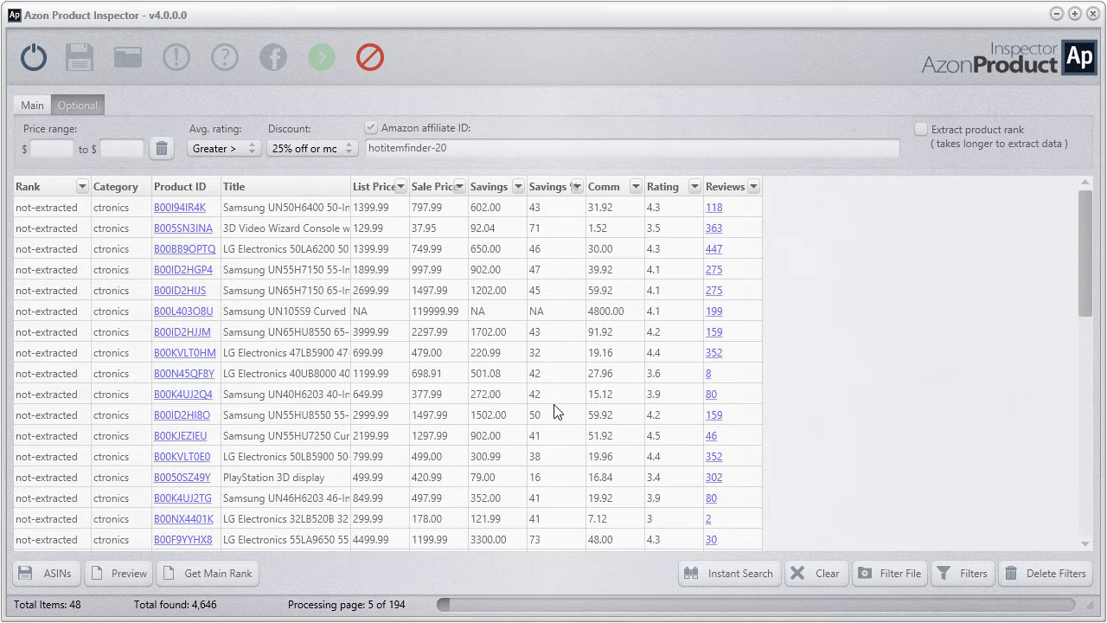
pyautogui.moveTo(165, 619)
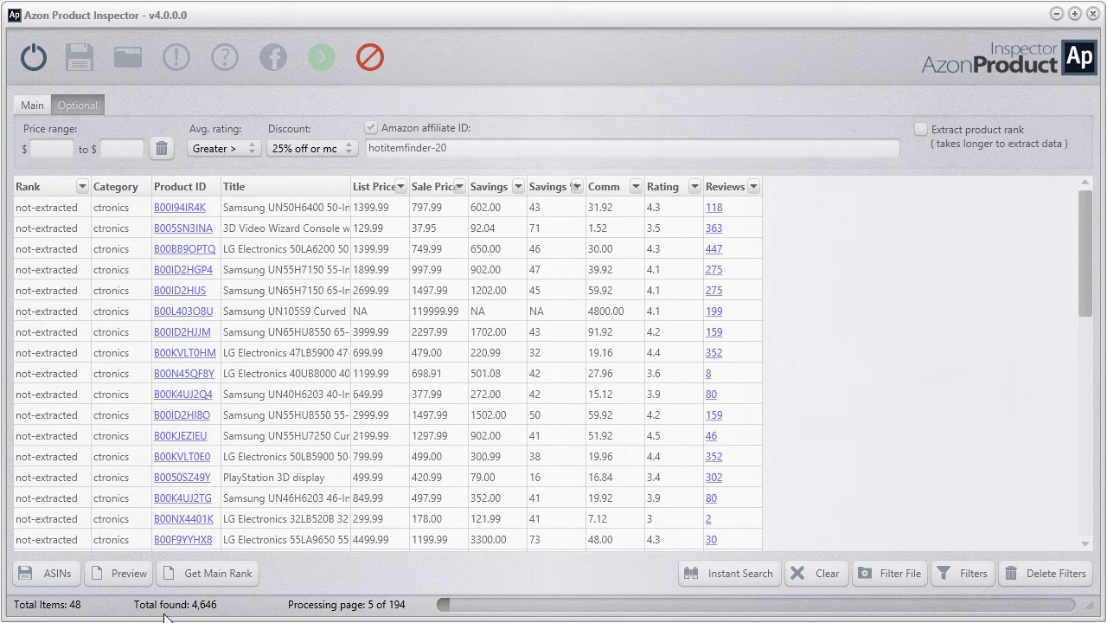
pyautogui.click(370, 57)
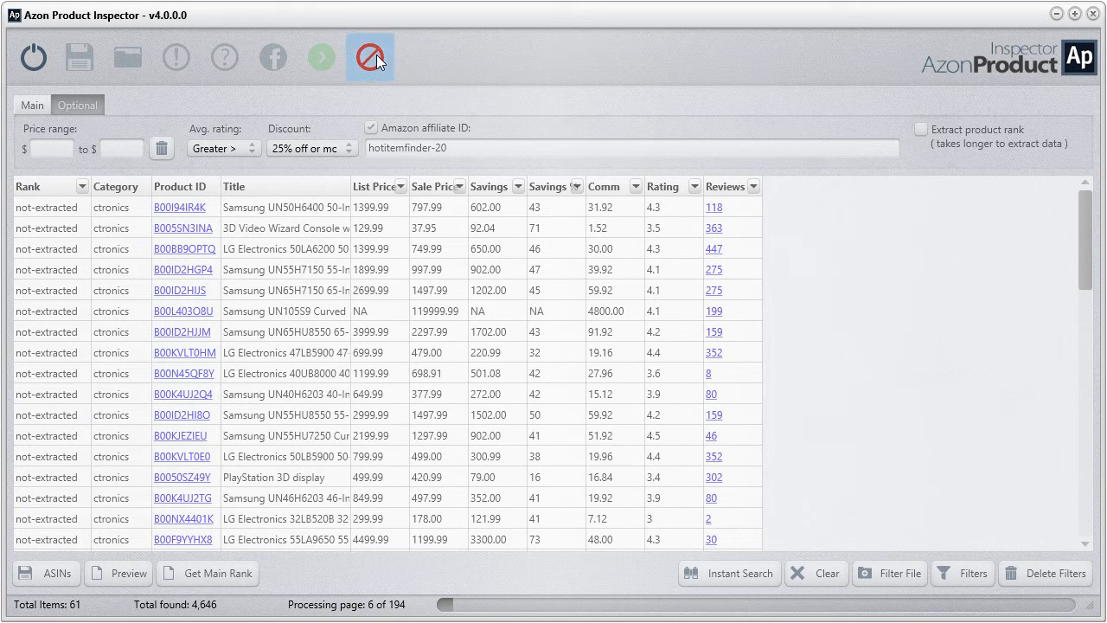
pyautogui.click(370, 55)
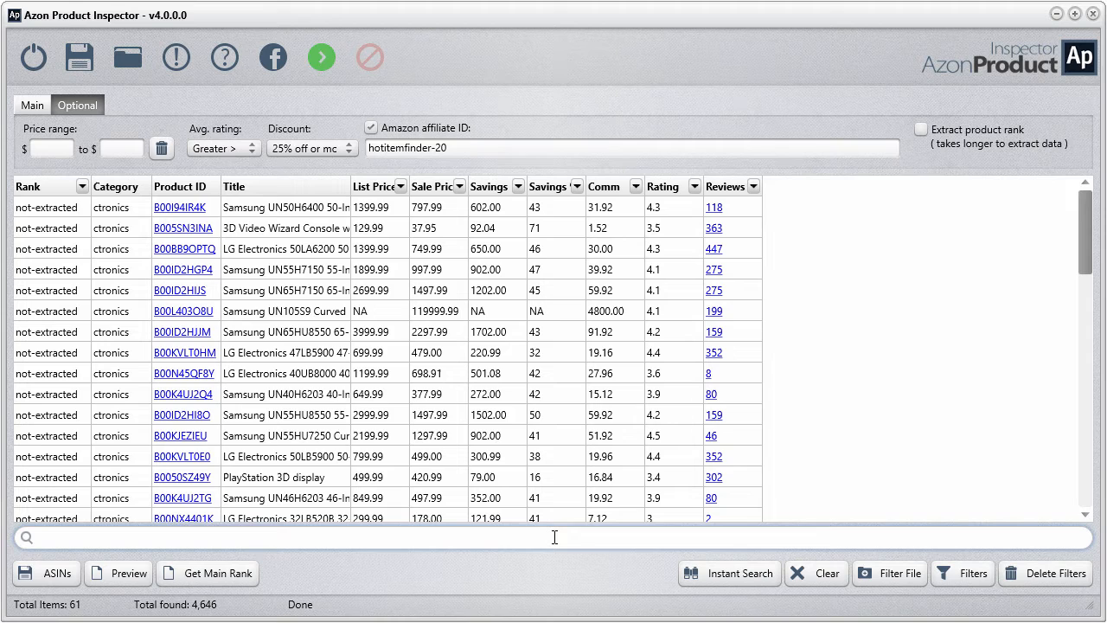
pyautogui.write('s')
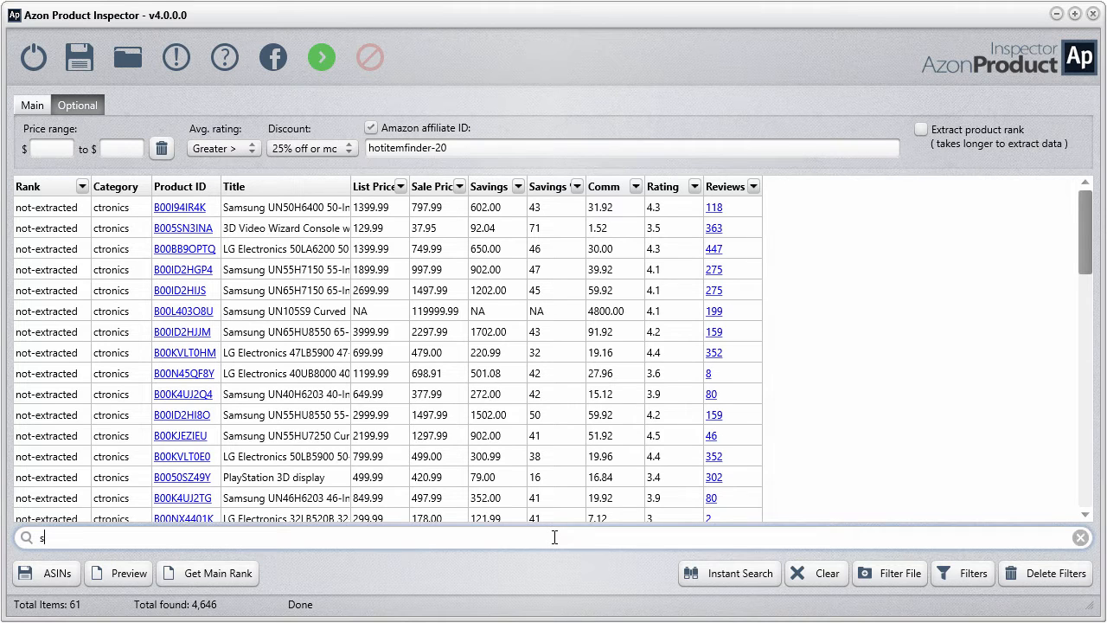
pyautogui.write('amsun')
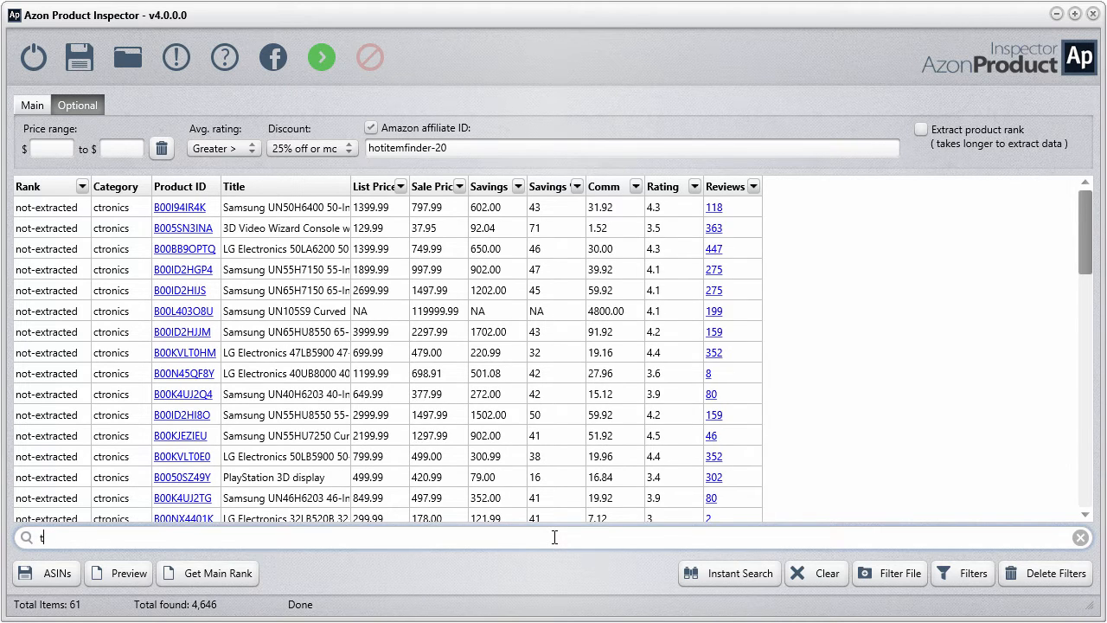
pyautogui.click(1079, 536)
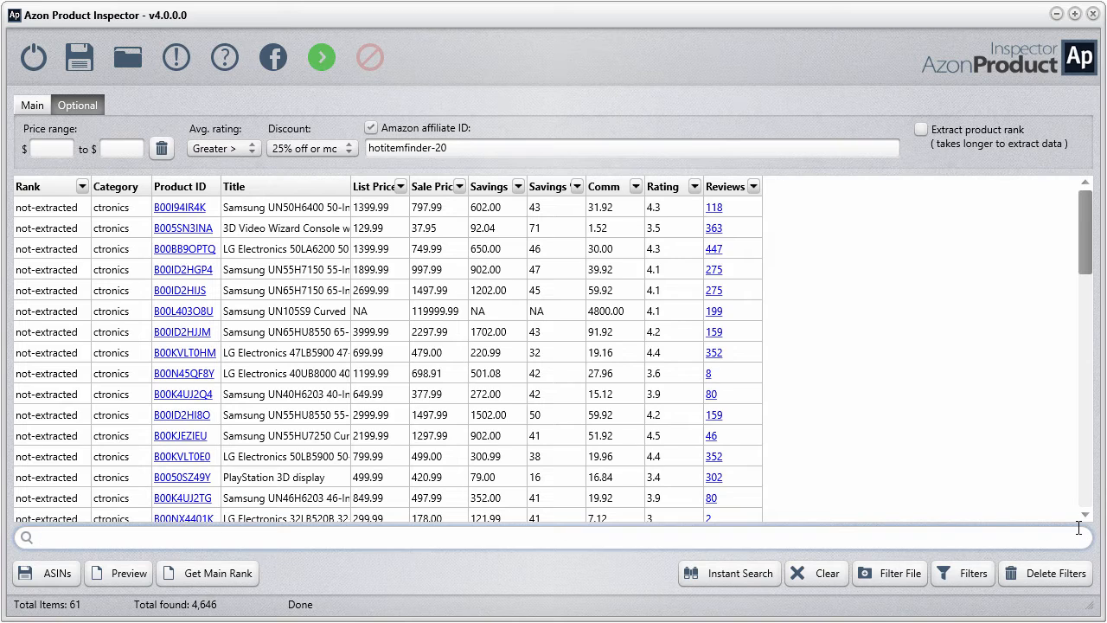
pyautogui.scroll(-3)
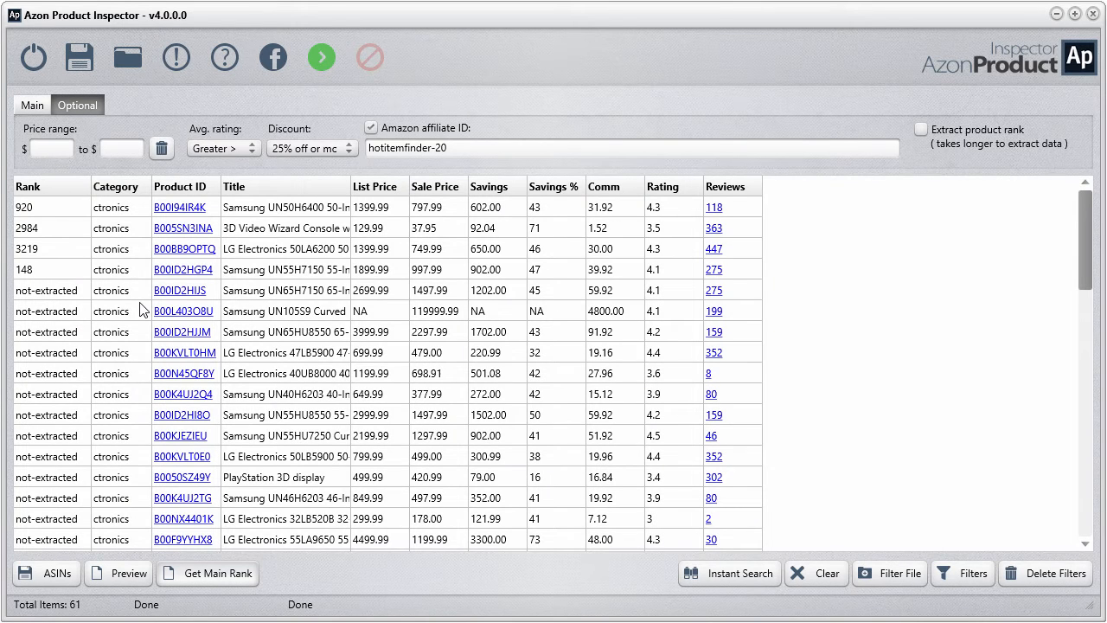
pyautogui.moveTo(95, 263)
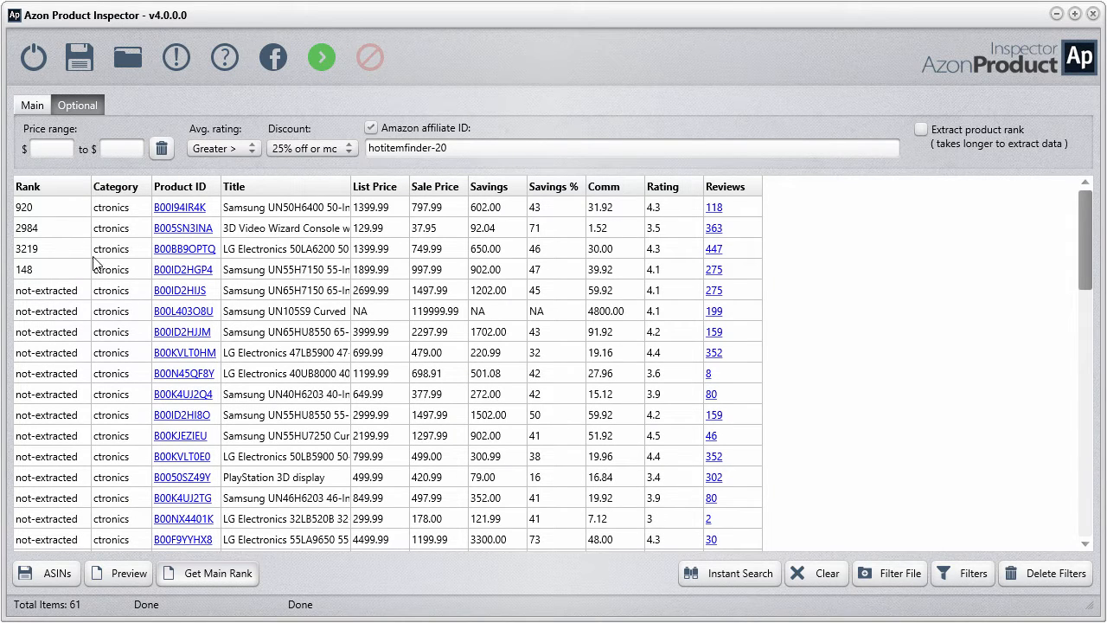
pyautogui.moveTo(54, 276)
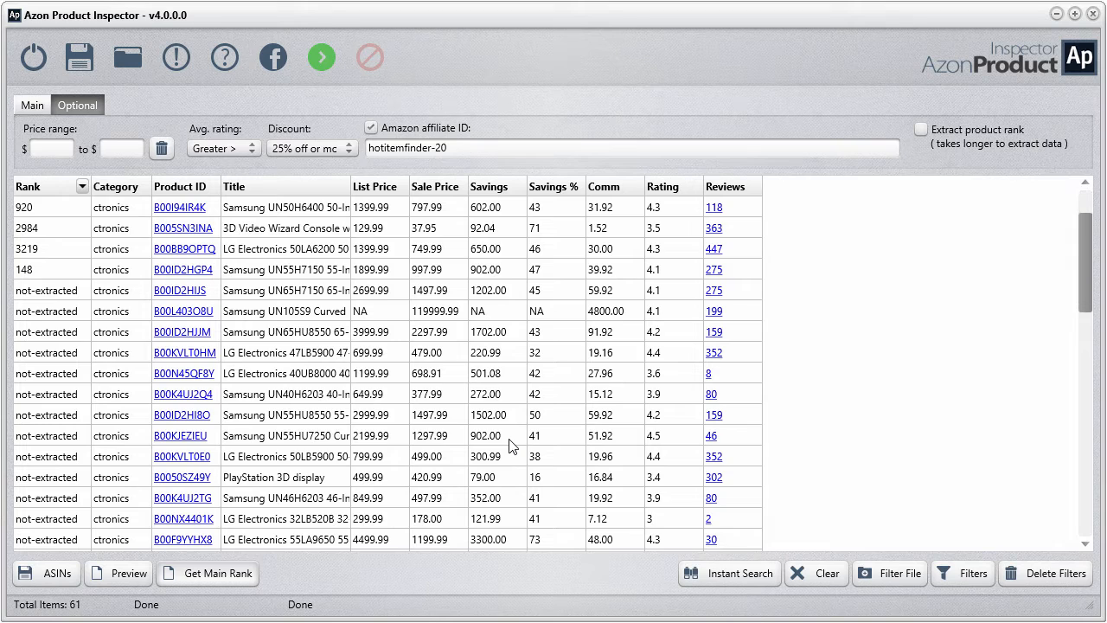
pyautogui.moveTo(377, 408)
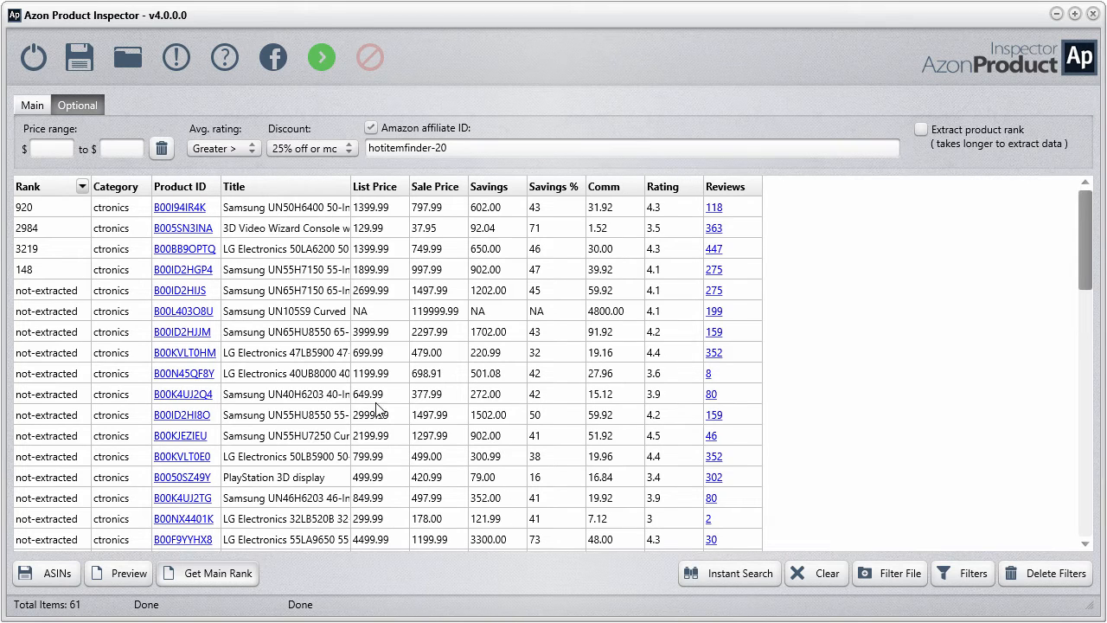
pyautogui.moveTo(512, 361)
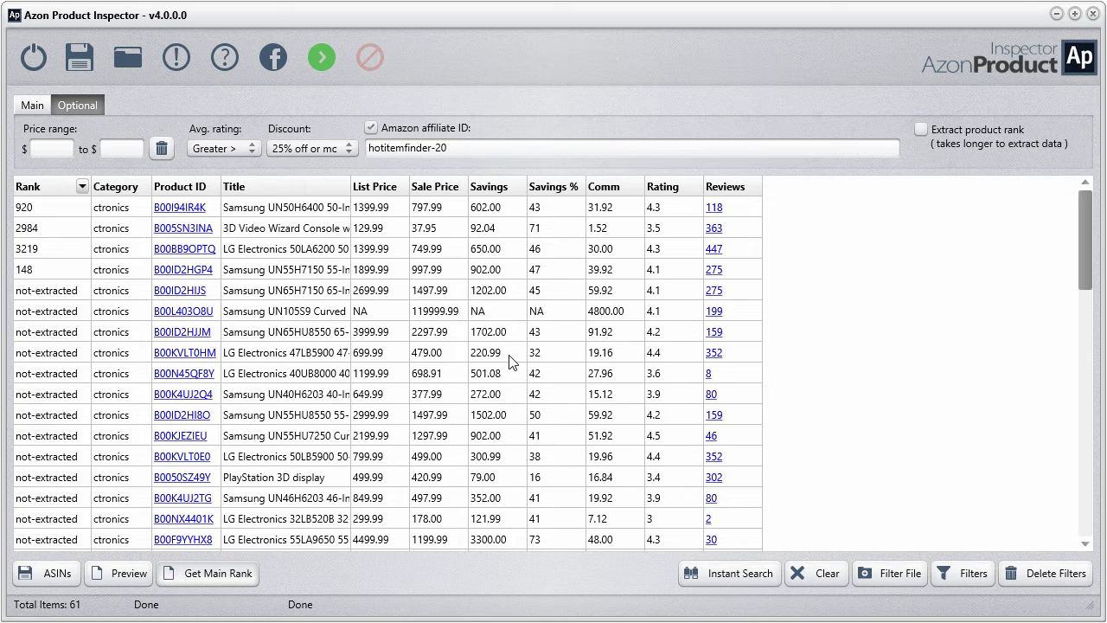
pyautogui.moveTo(102, 93)
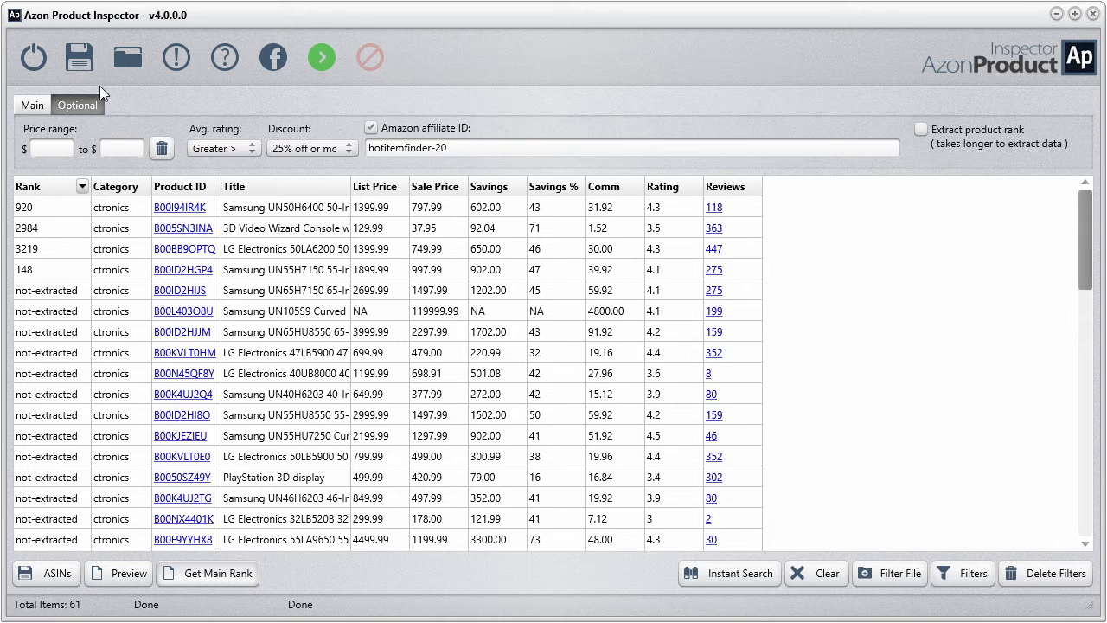
# Return to the Main search settings above the 61 '3d tv' results.
pyautogui.click(31, 105)
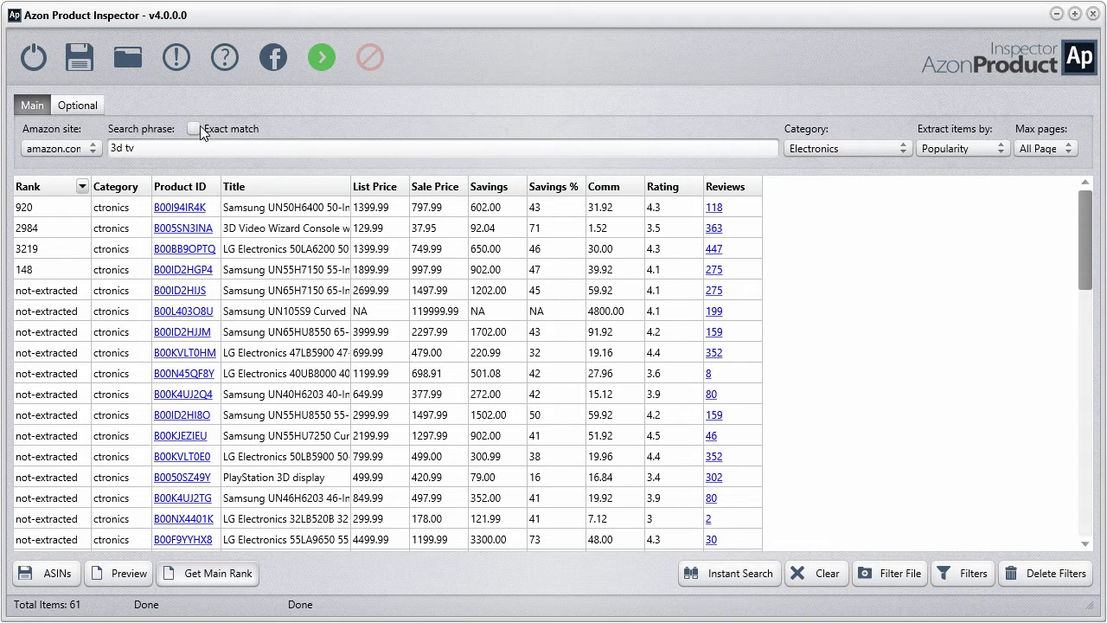
pyautogui.rightClick(401, 276)
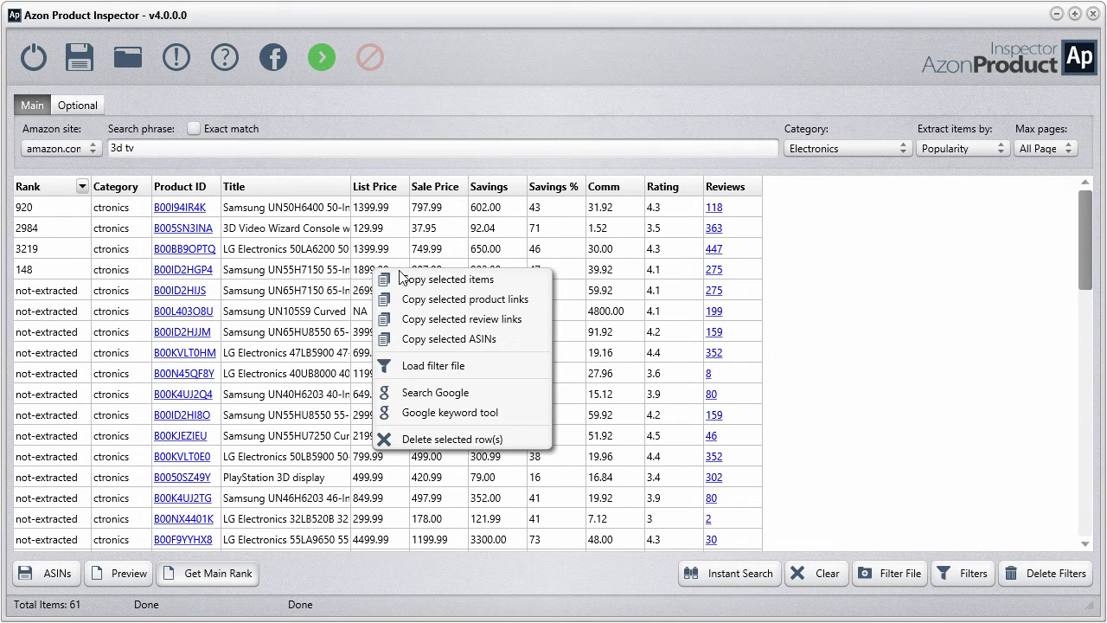
pyautogui.moveTo(464, 278)
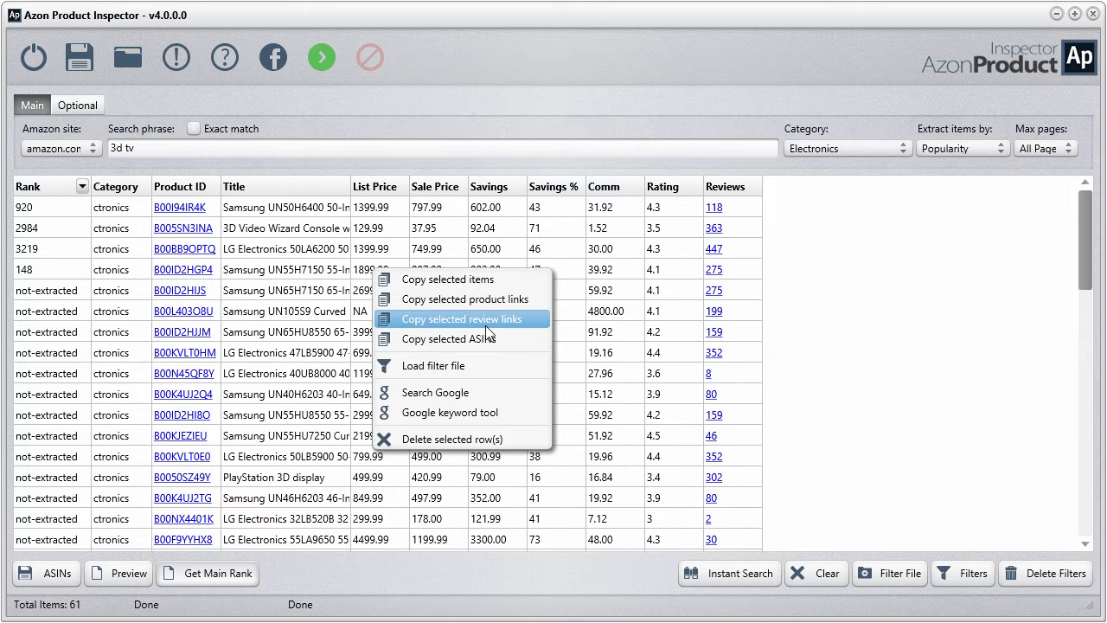
pyautogui.moveTo(465, 338)
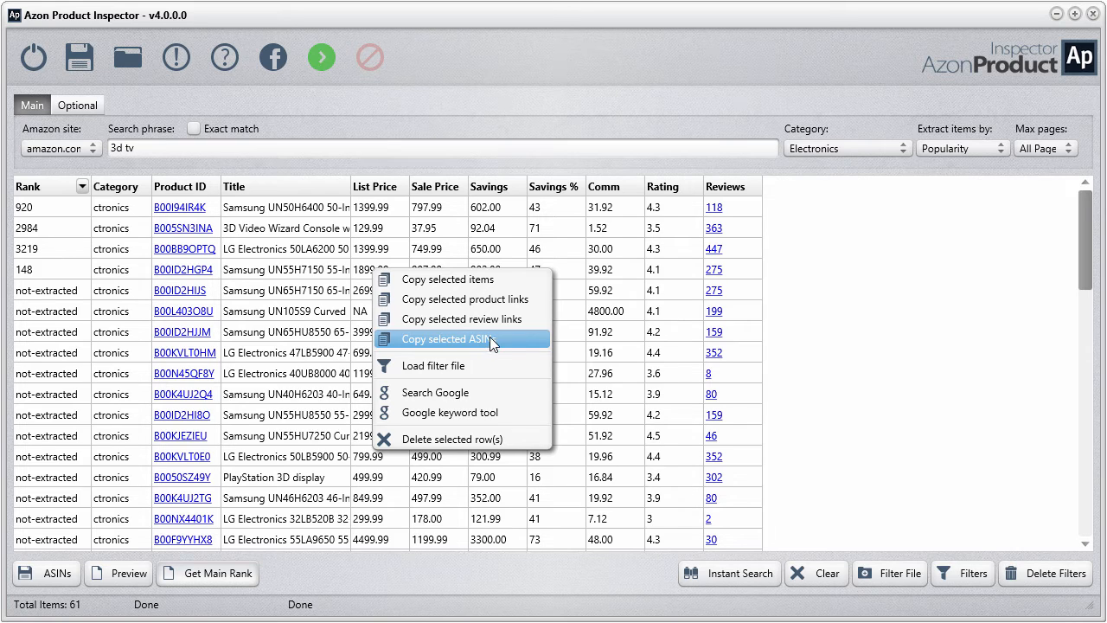
pyautogui.moveTo(619, 379)
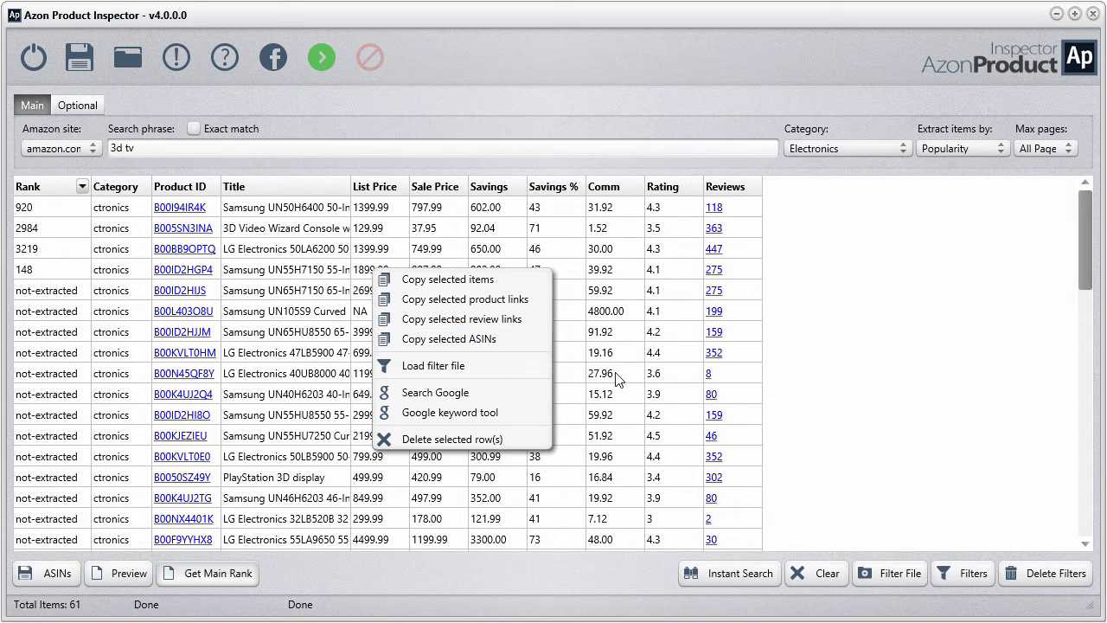
pyautogui.moveTo(429, 365)
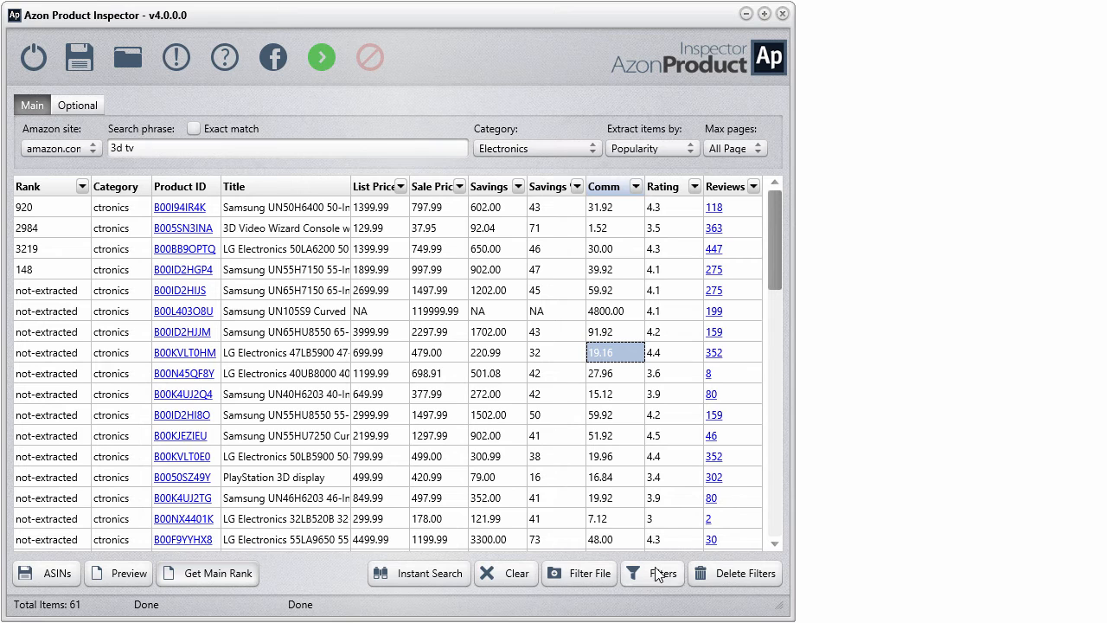
# Save the current Savings result filters as data-filters.piff.
pyautogui.click(652, 573)
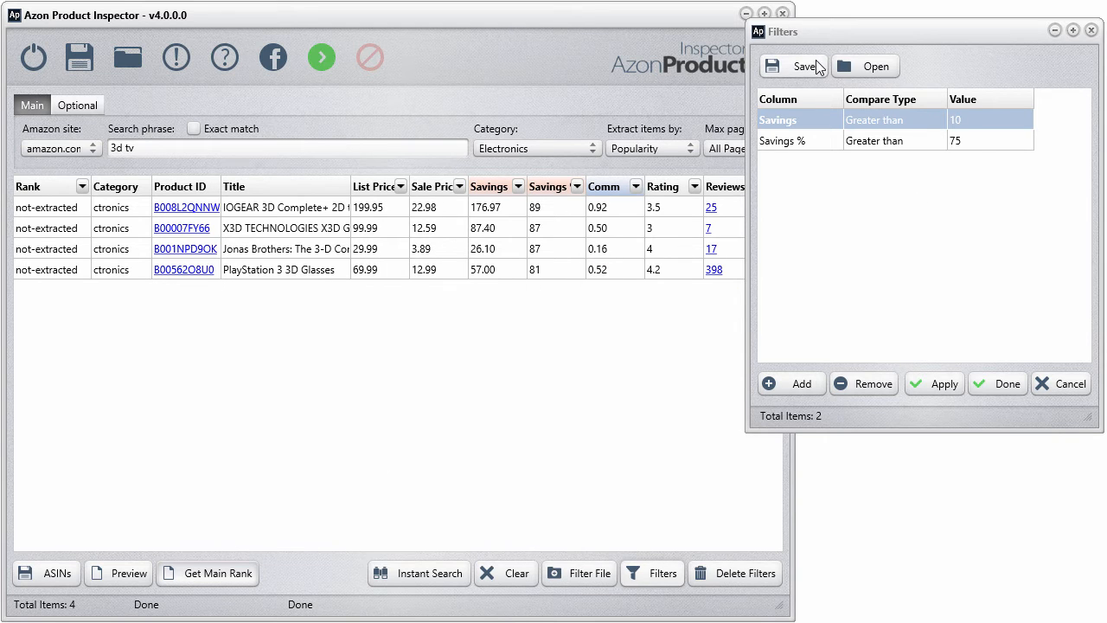
pyautogui.click(792, 65)
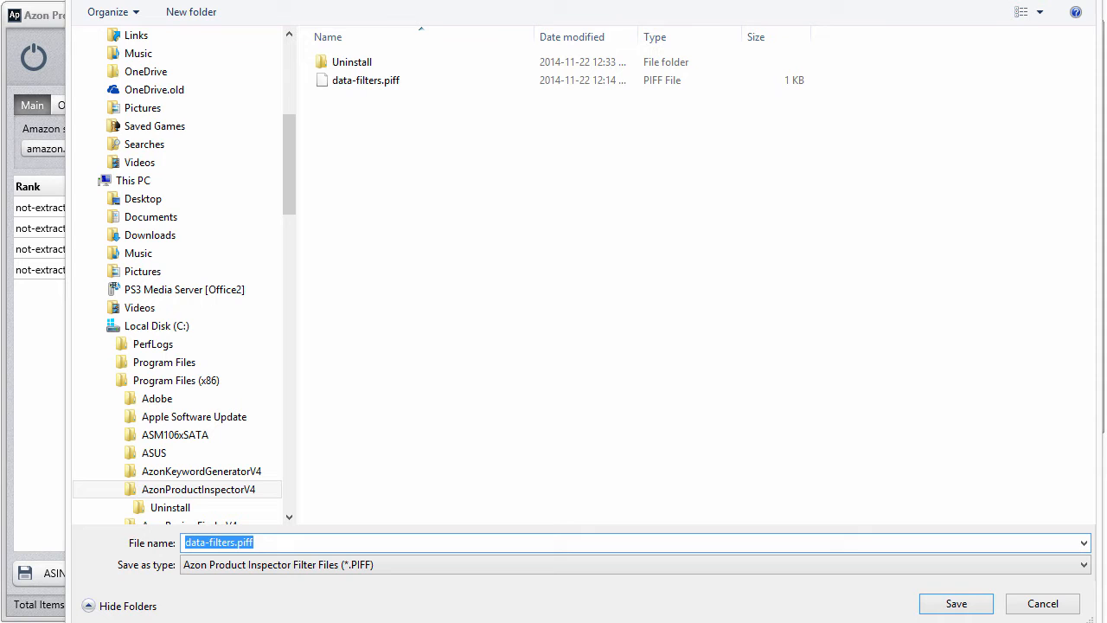
pyautogui.click(954, 601)
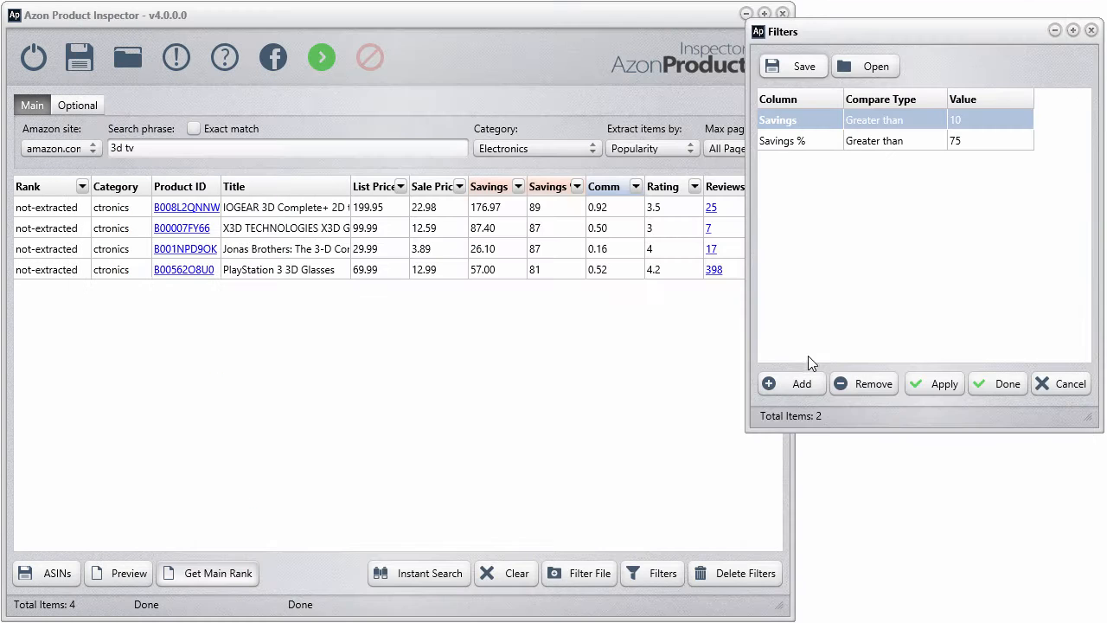
pyautogui.moveTo(734, 572)
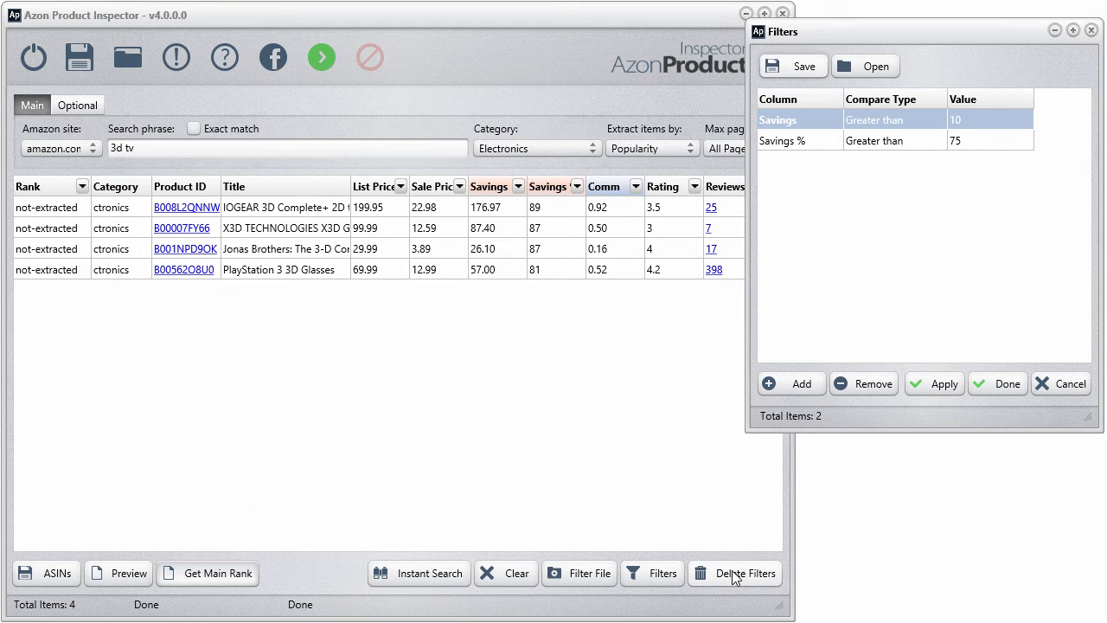
# Clear the filters, reapply the Savings filters, then clear them so all 61 products list again.
pyautogui.click(733, 572)
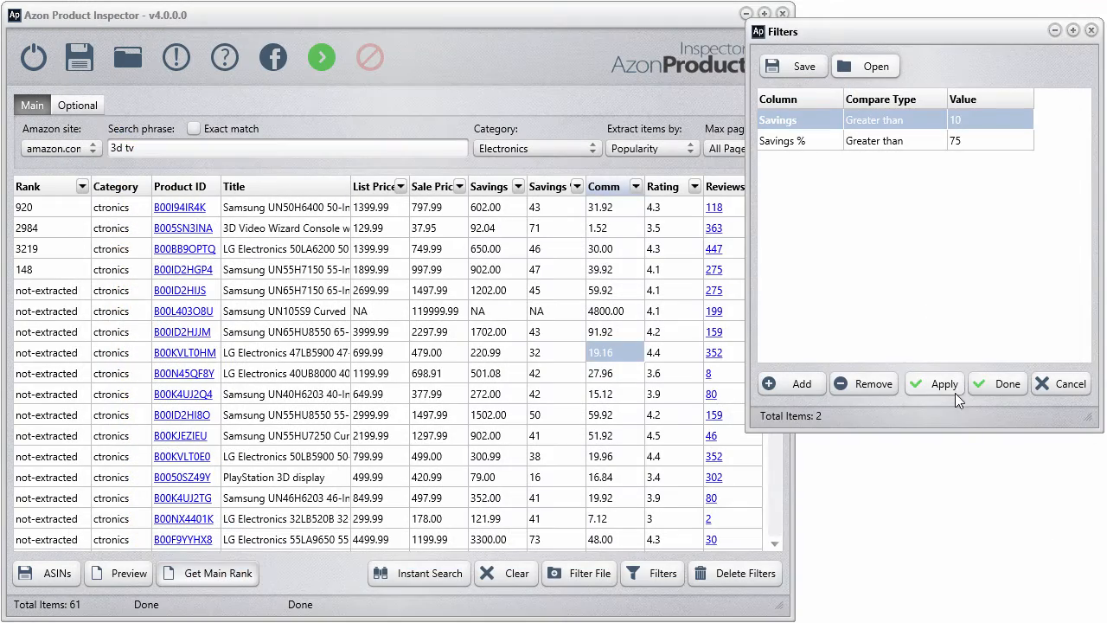
pyautogui.click(934, 384)
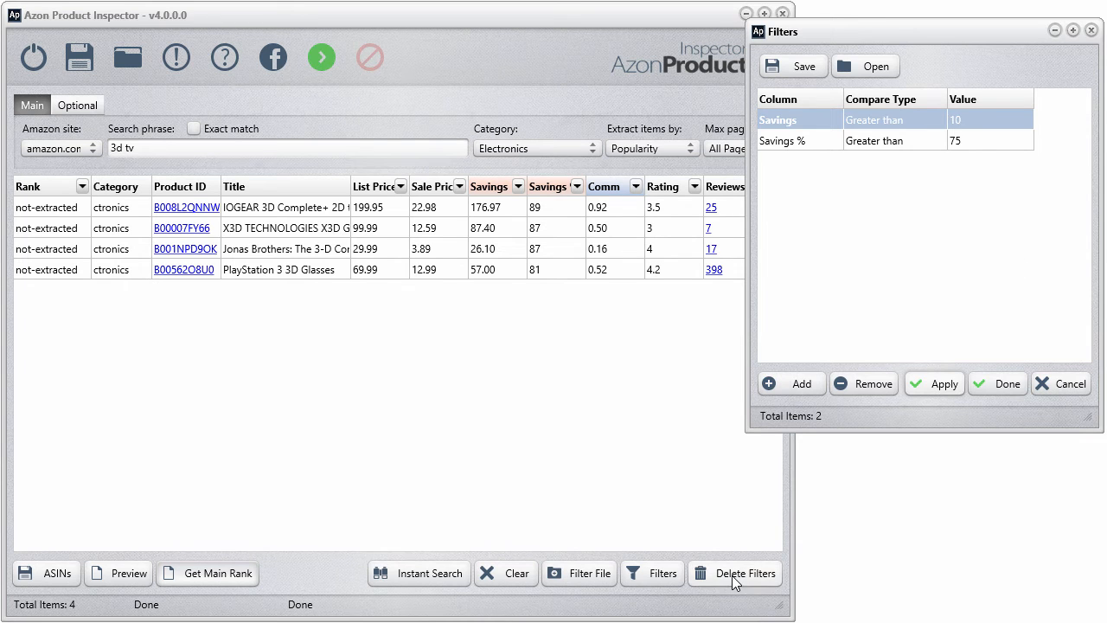
pyautogui.click(734, 572)
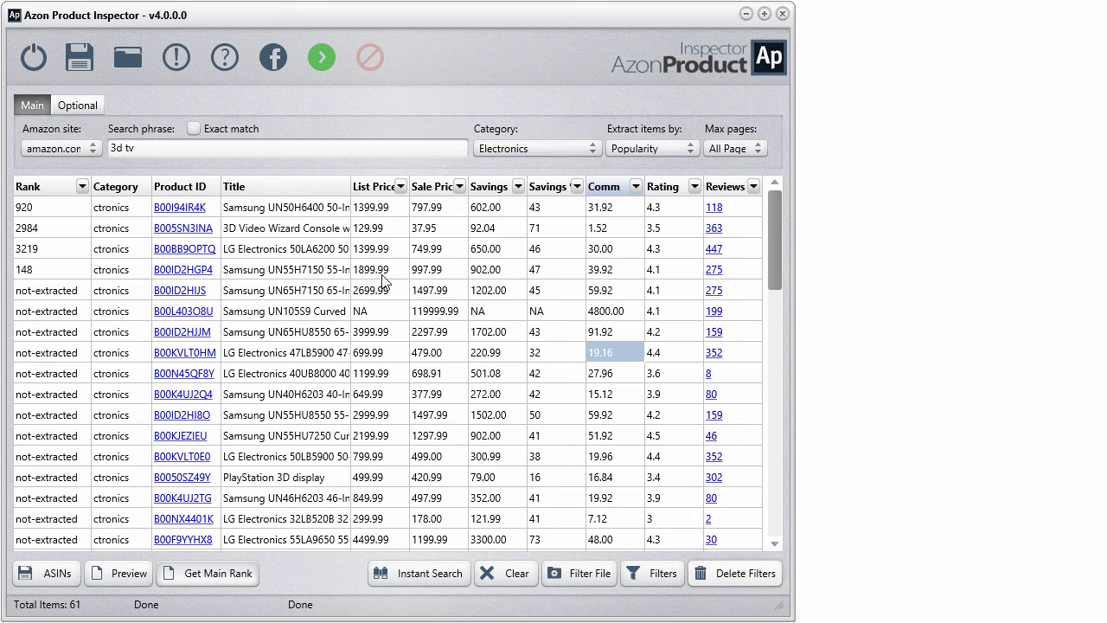
pyautogui.click(128, 57)
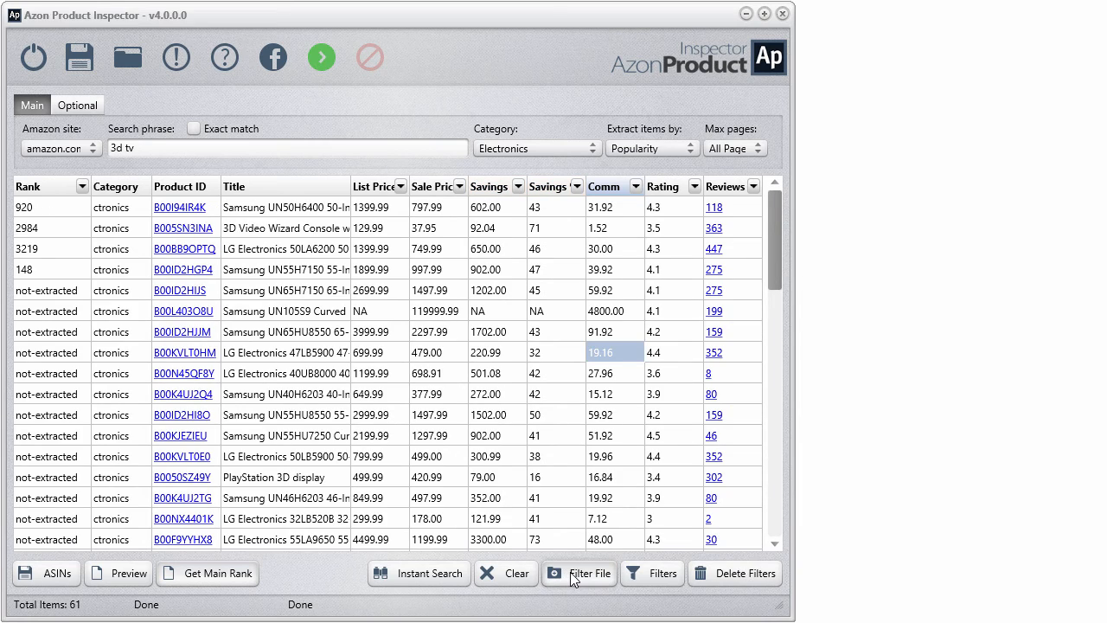
pyautogui.click(578, 572)
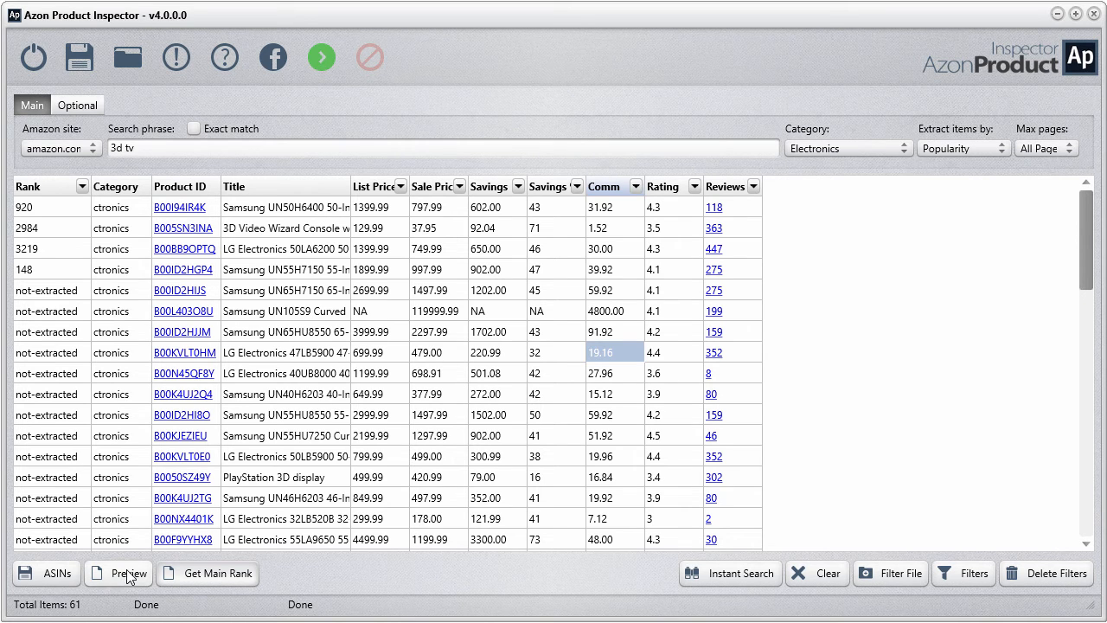
pyautogui.click(118, 573)
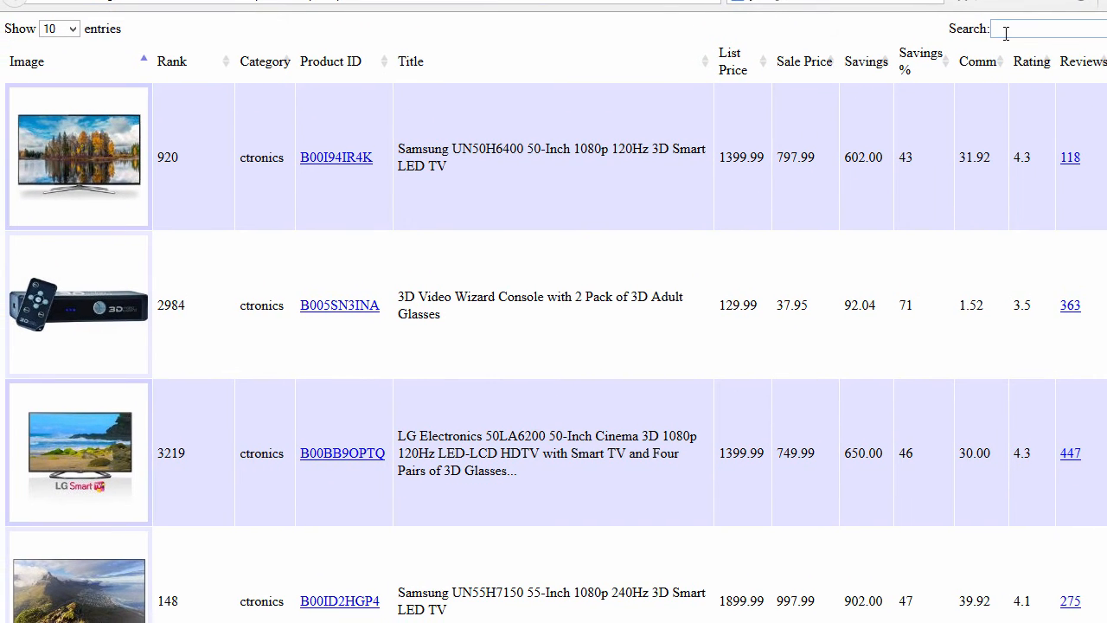
pyautogui.write('fd')
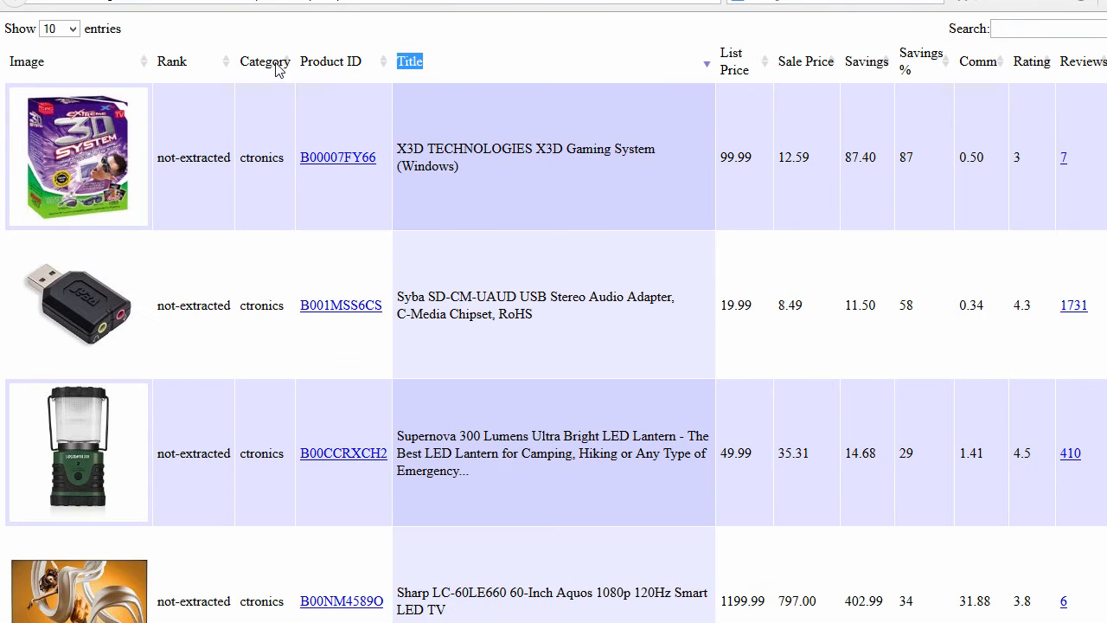
pyautogui.click(264, 61)
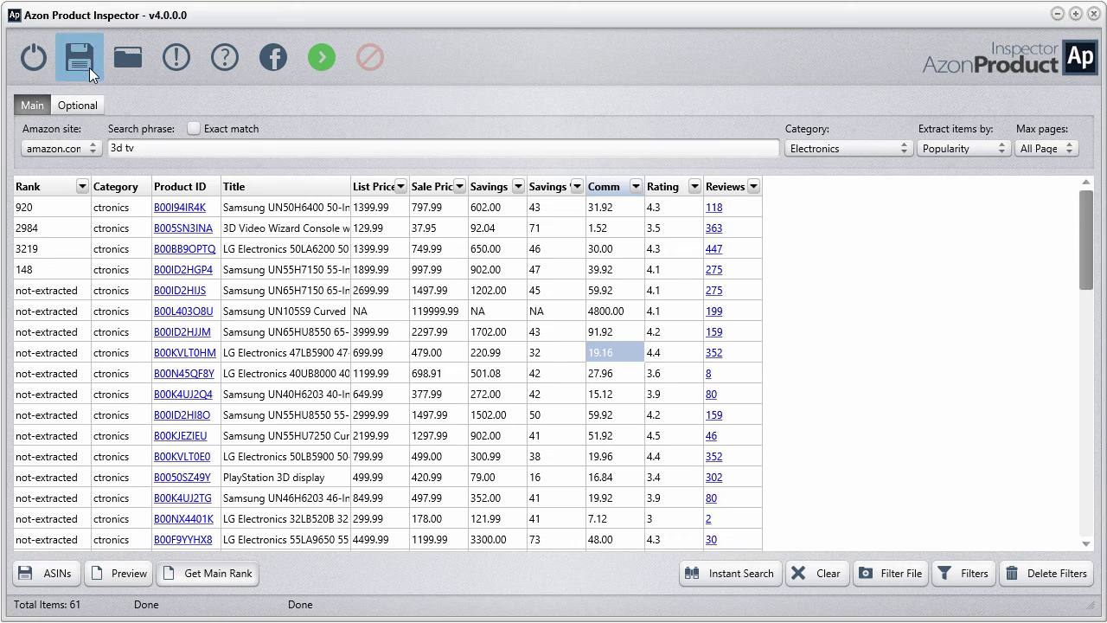
pyautogui.click(80, 57)
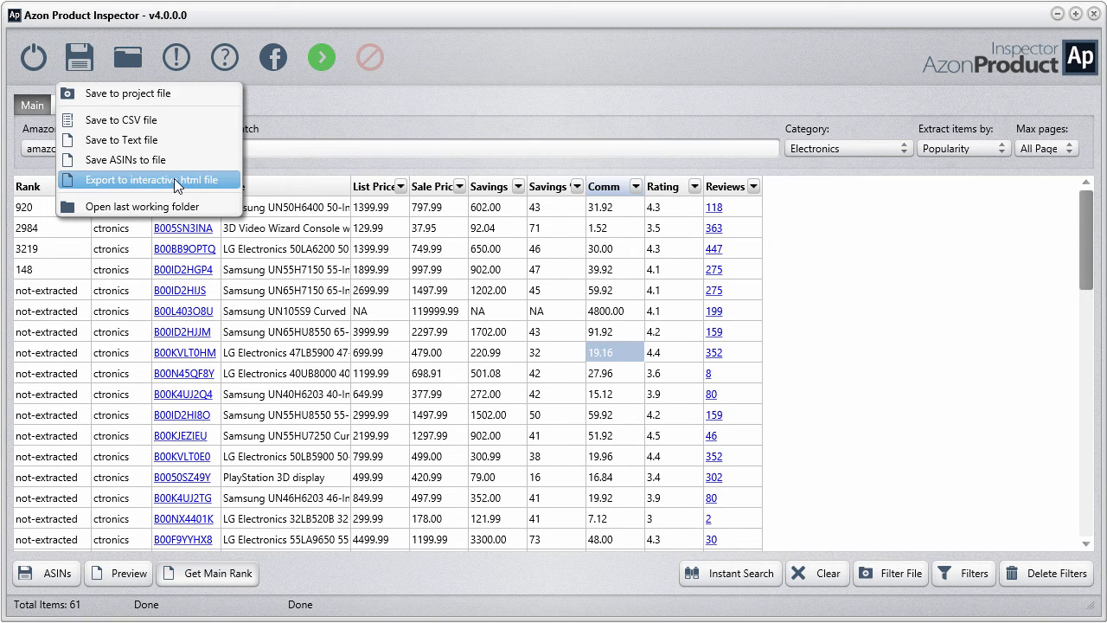
pyautogui.moveTo(123, 139)
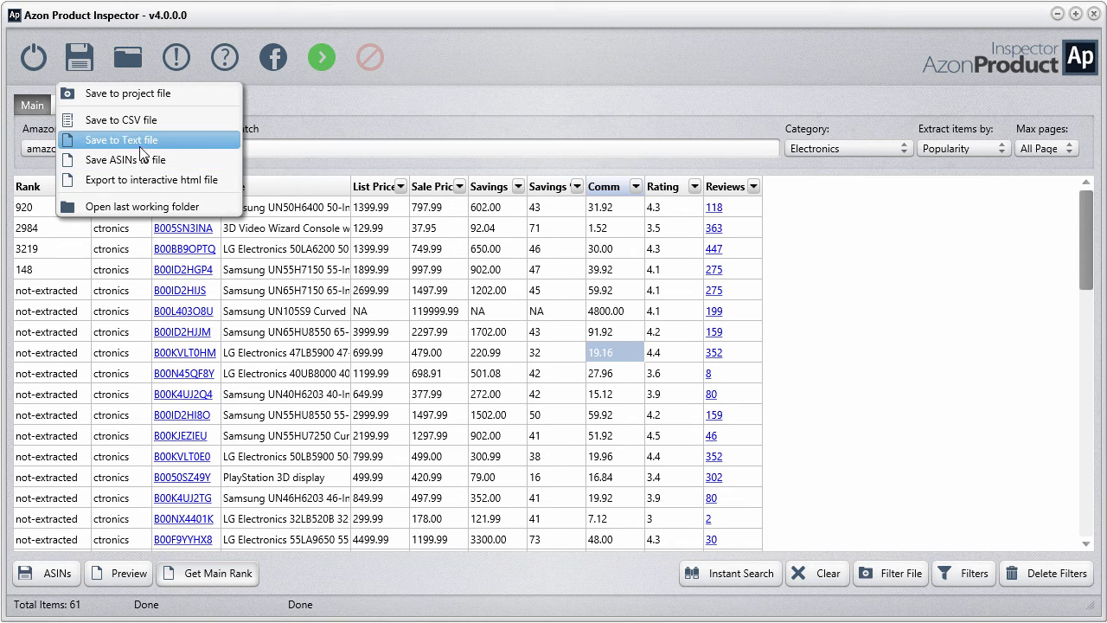
pyautogui.moveTo(130, 120)
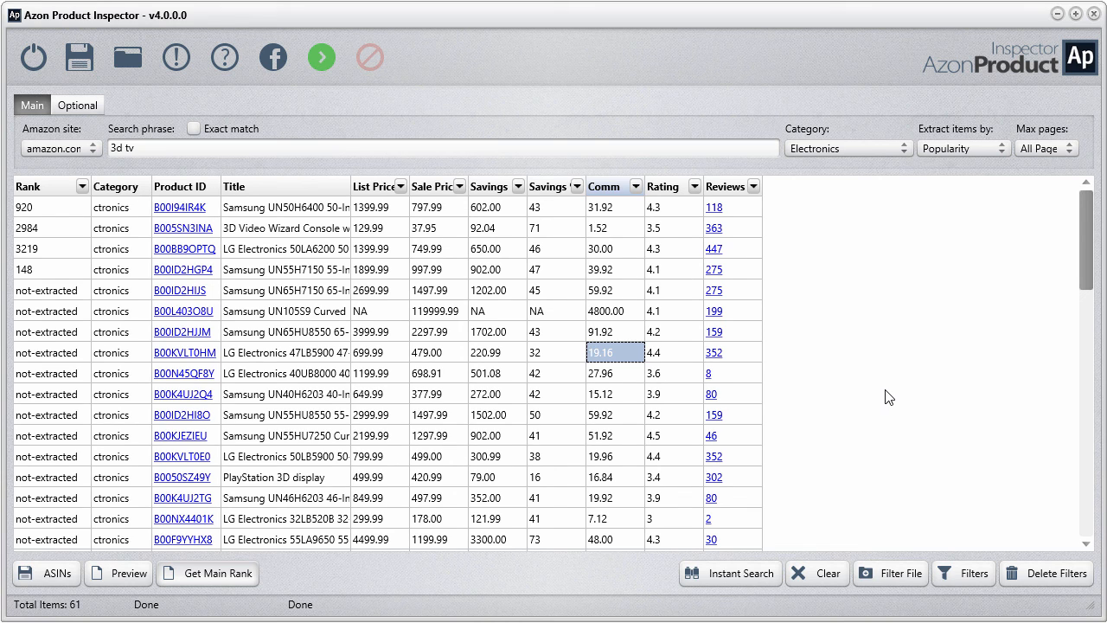
pyautogui.moveTo(895, 394)
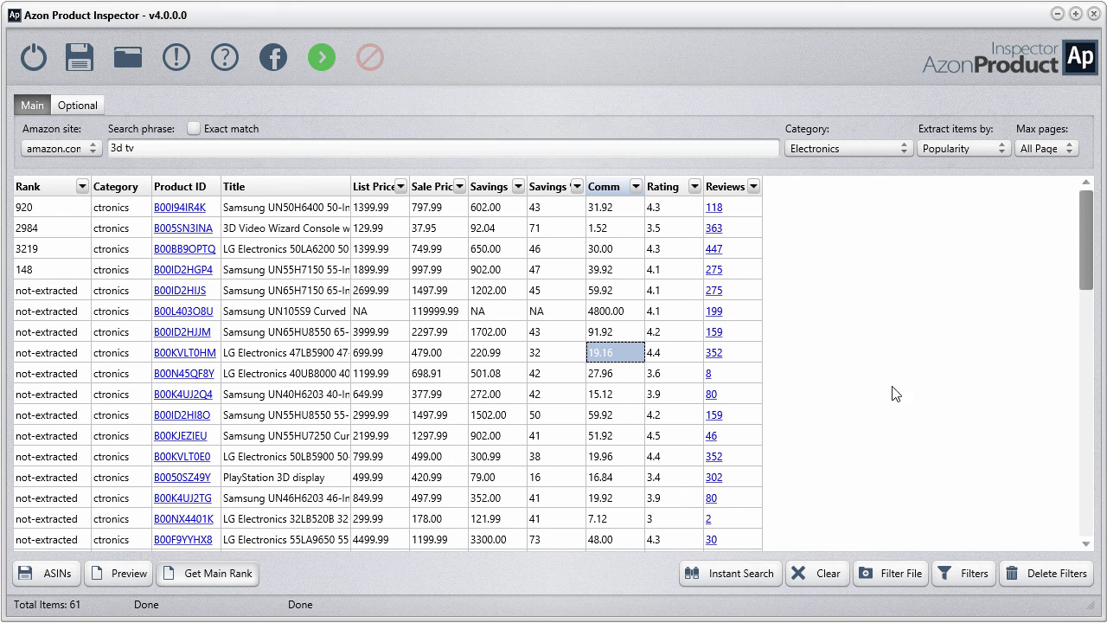